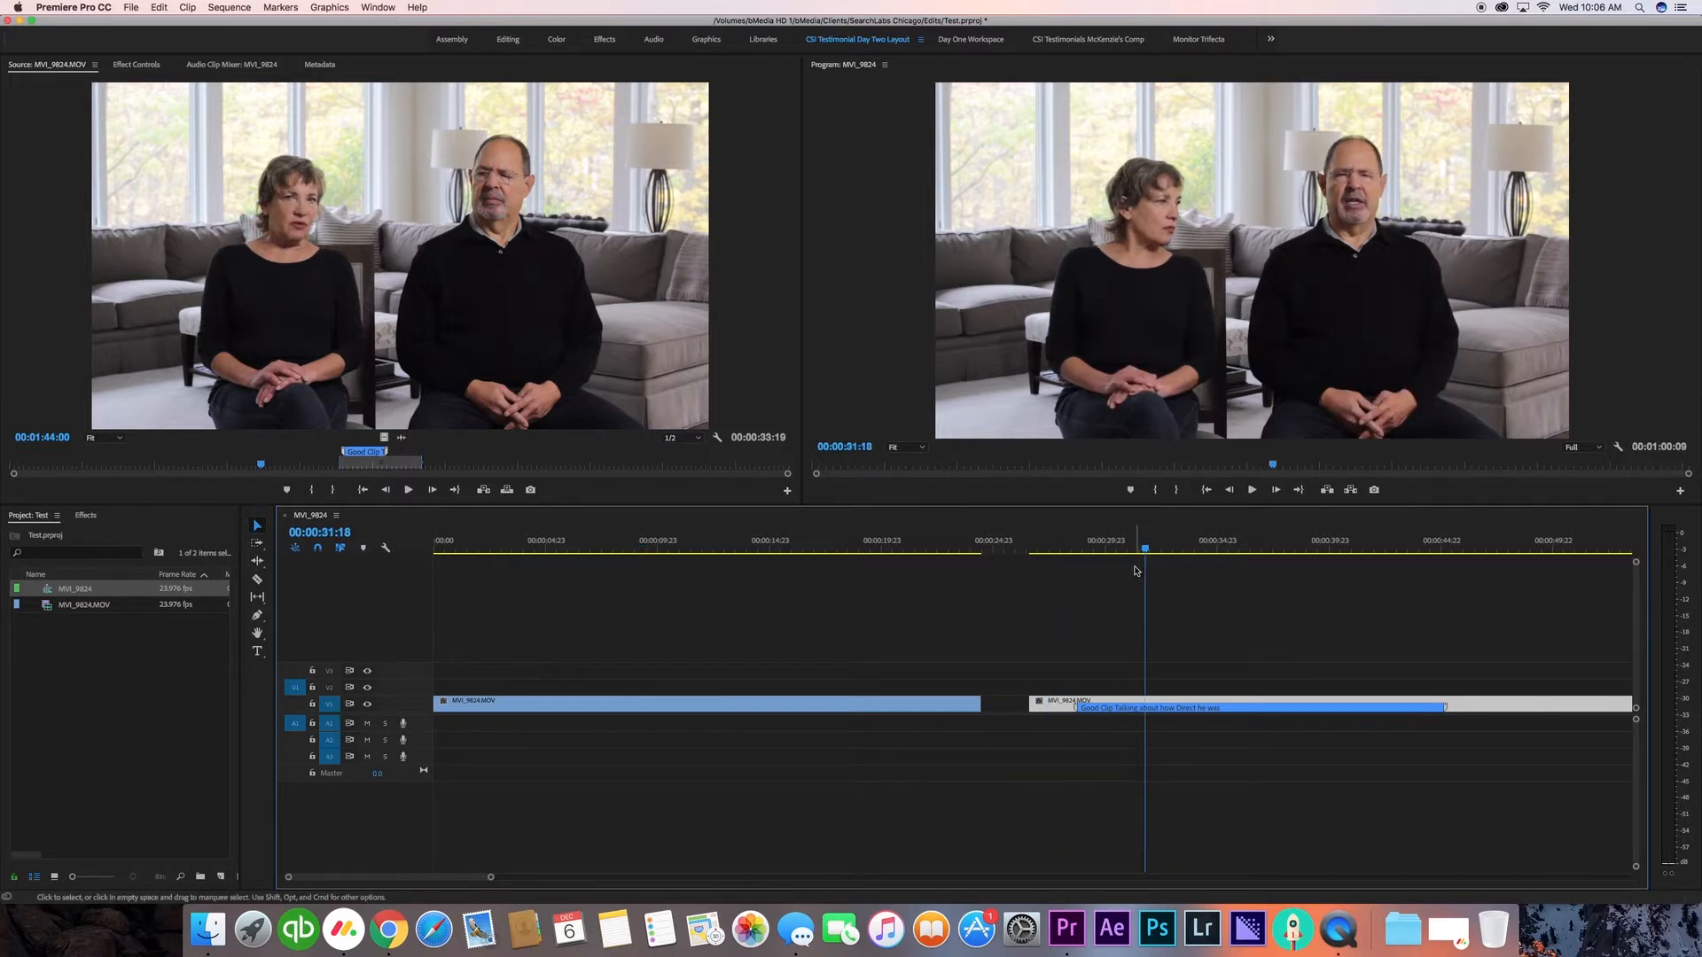
Place the second interview clip on V2 at 00:00 and trim it to match the lower clip
click(1250, 490)
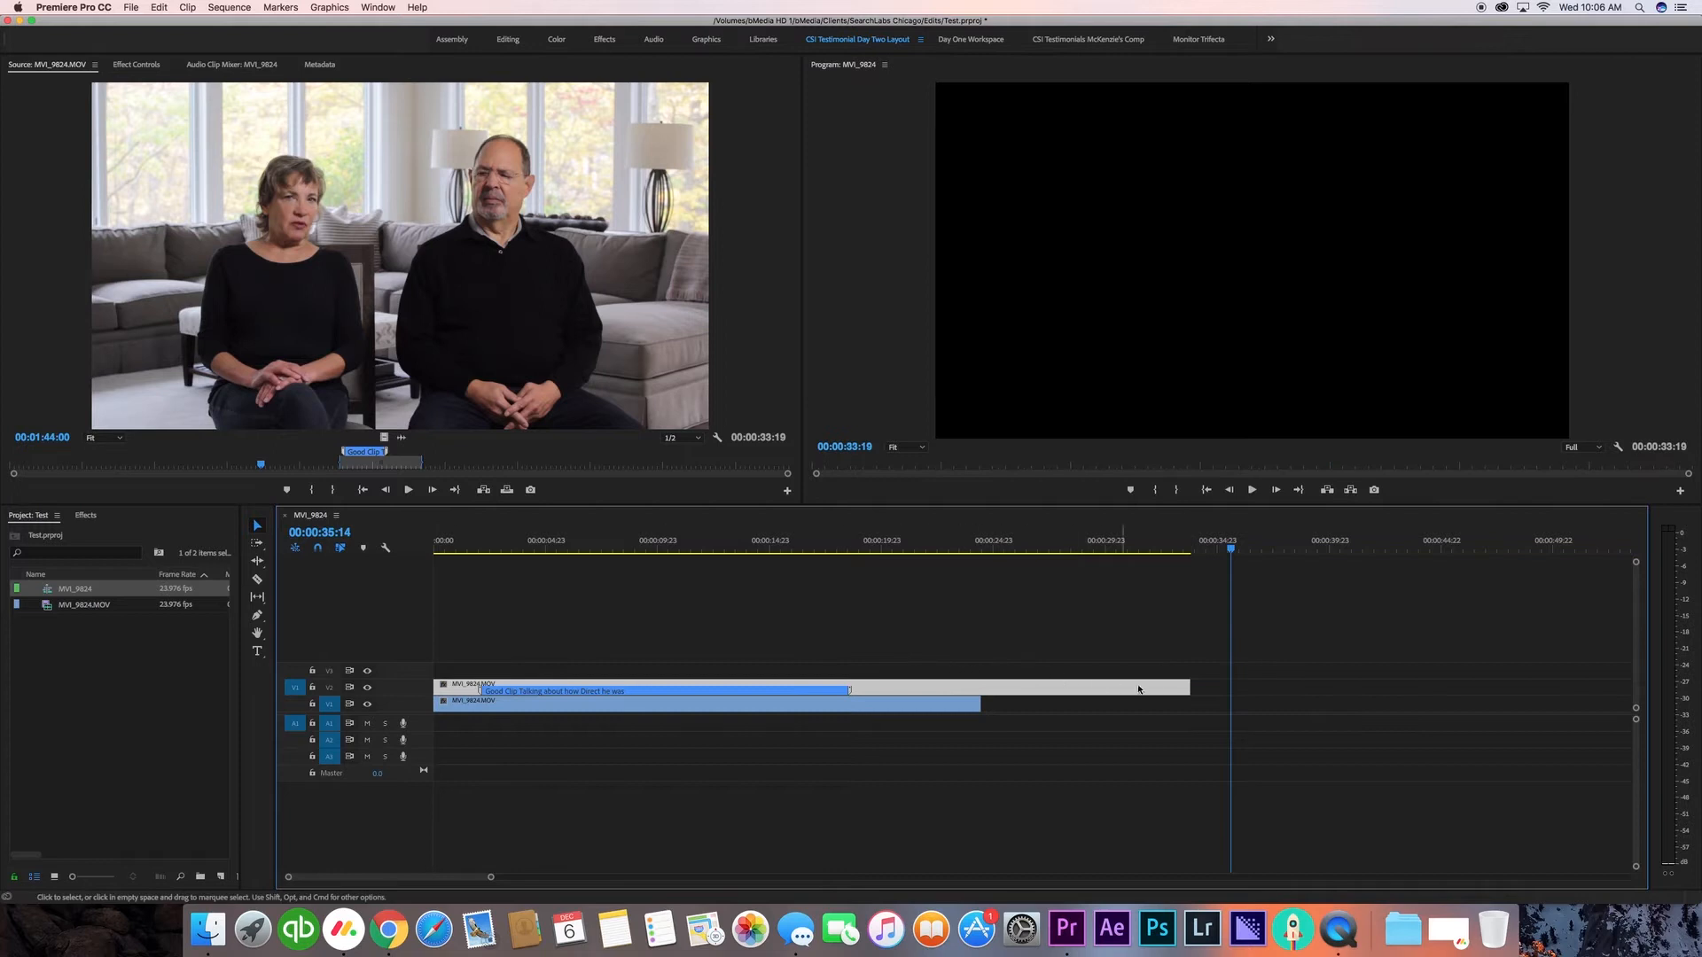
drag(1186, 691, 979, 691)
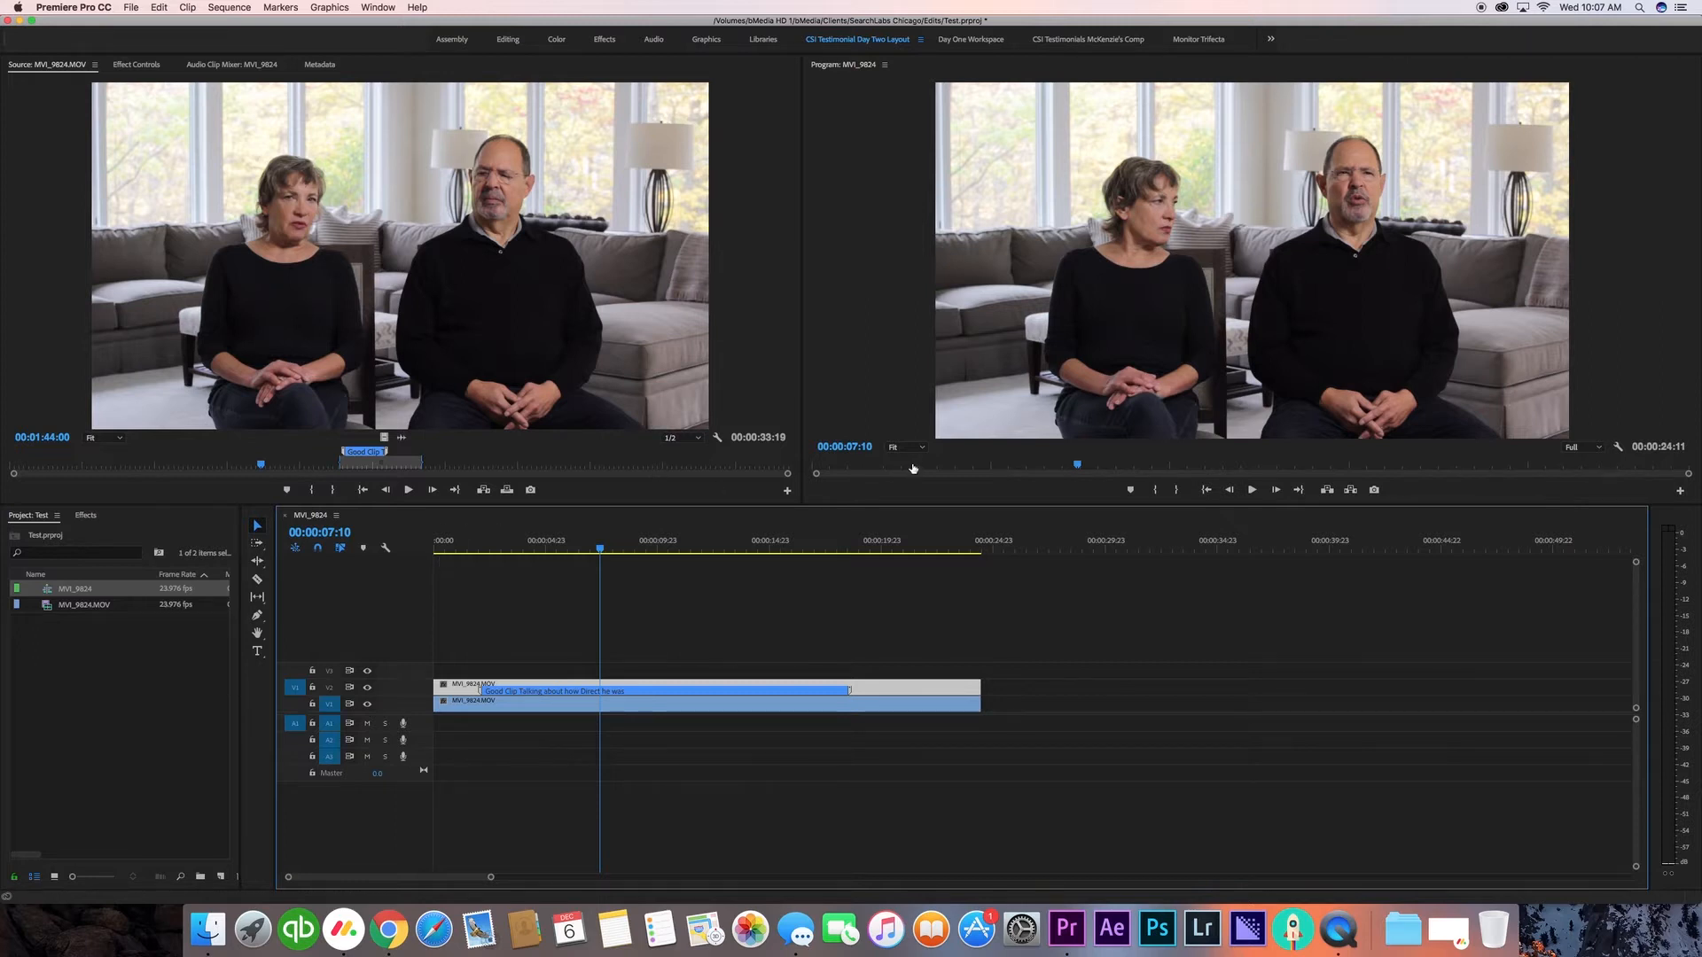
Set the Program Monitor zoom to 25% to reveal space around the frame
click(904, 447)
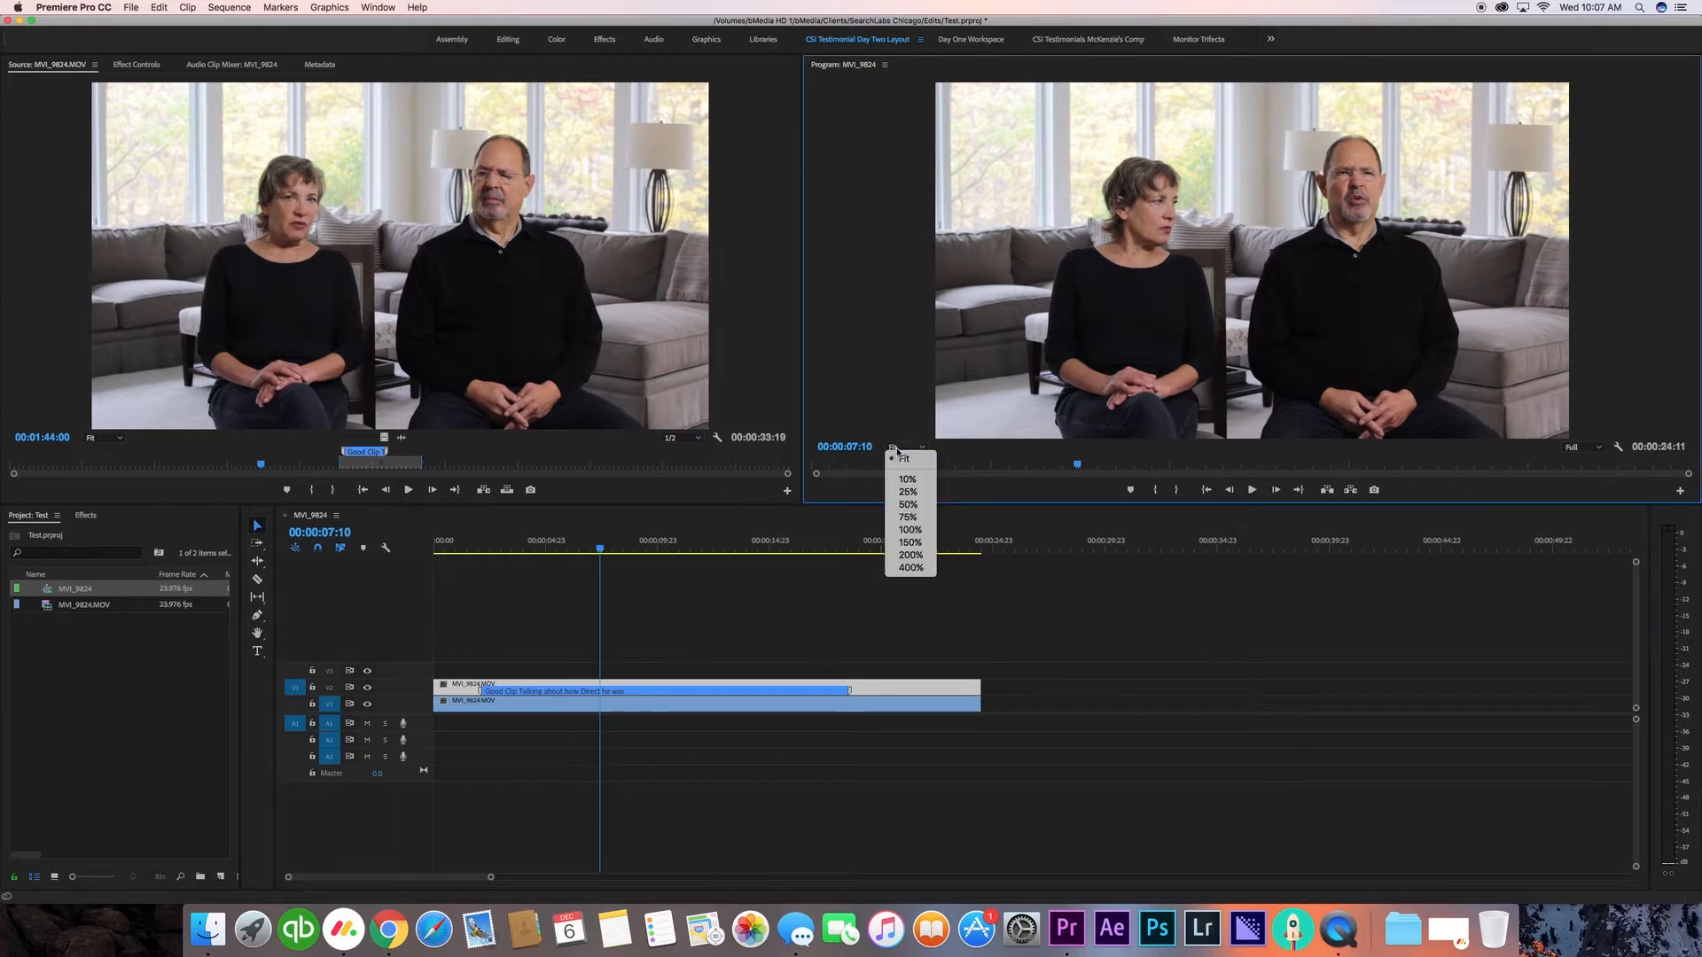
mouse_move(910, 530)
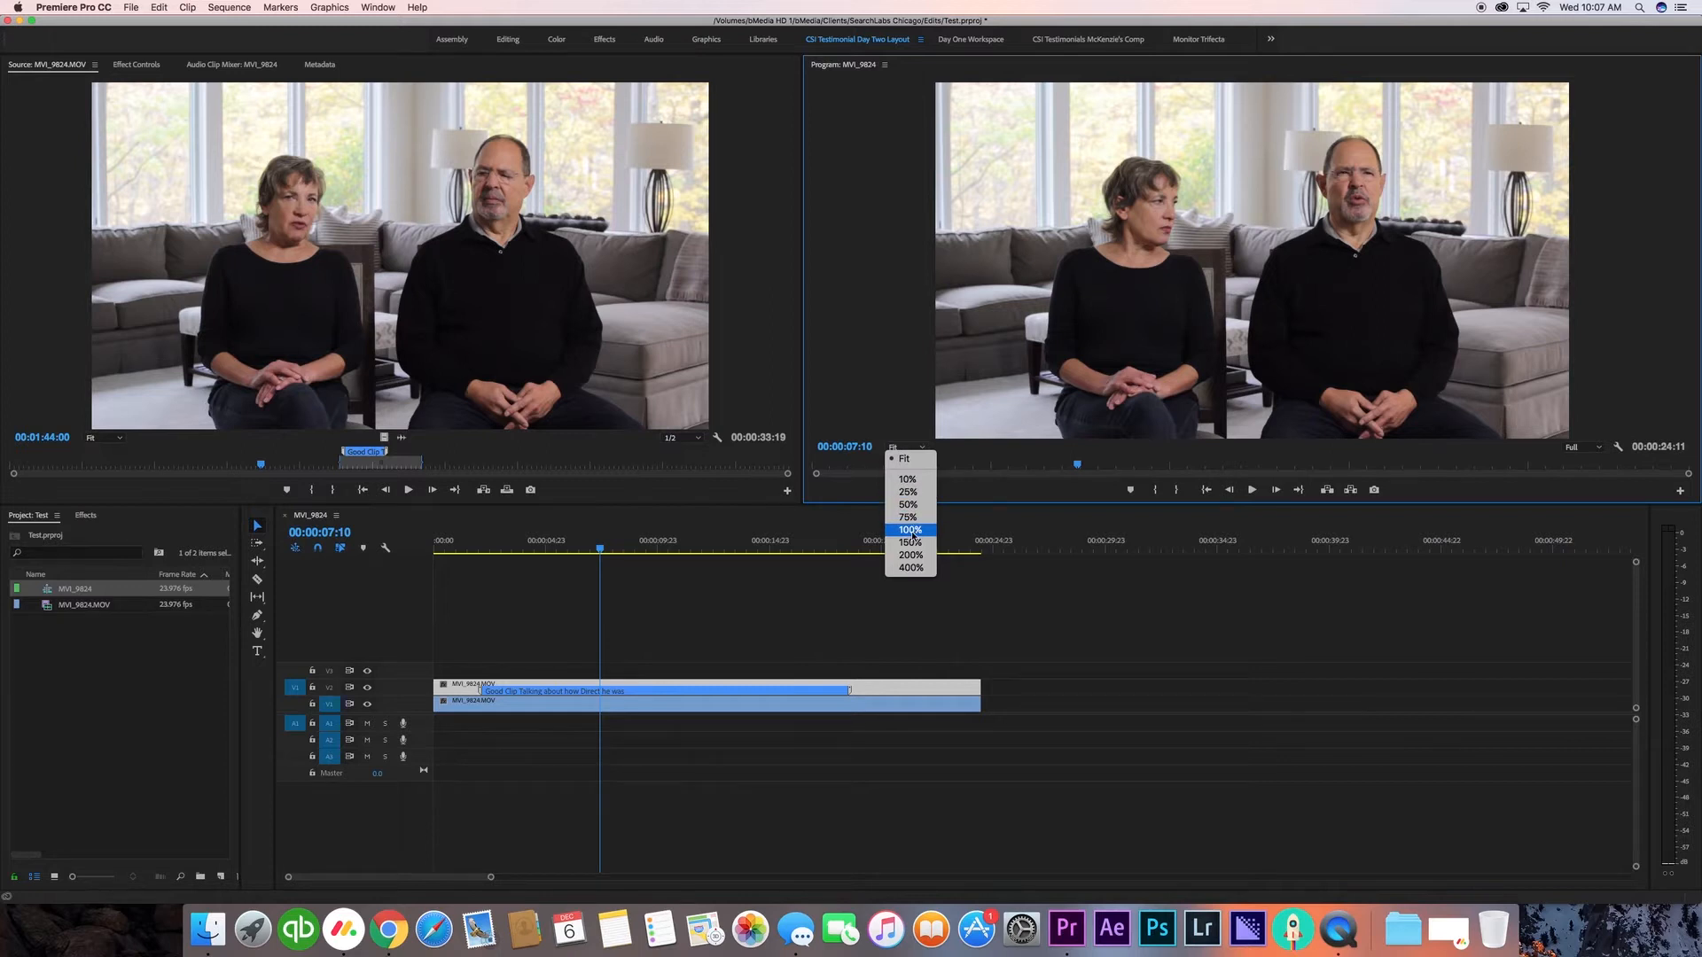
click(907, 505)
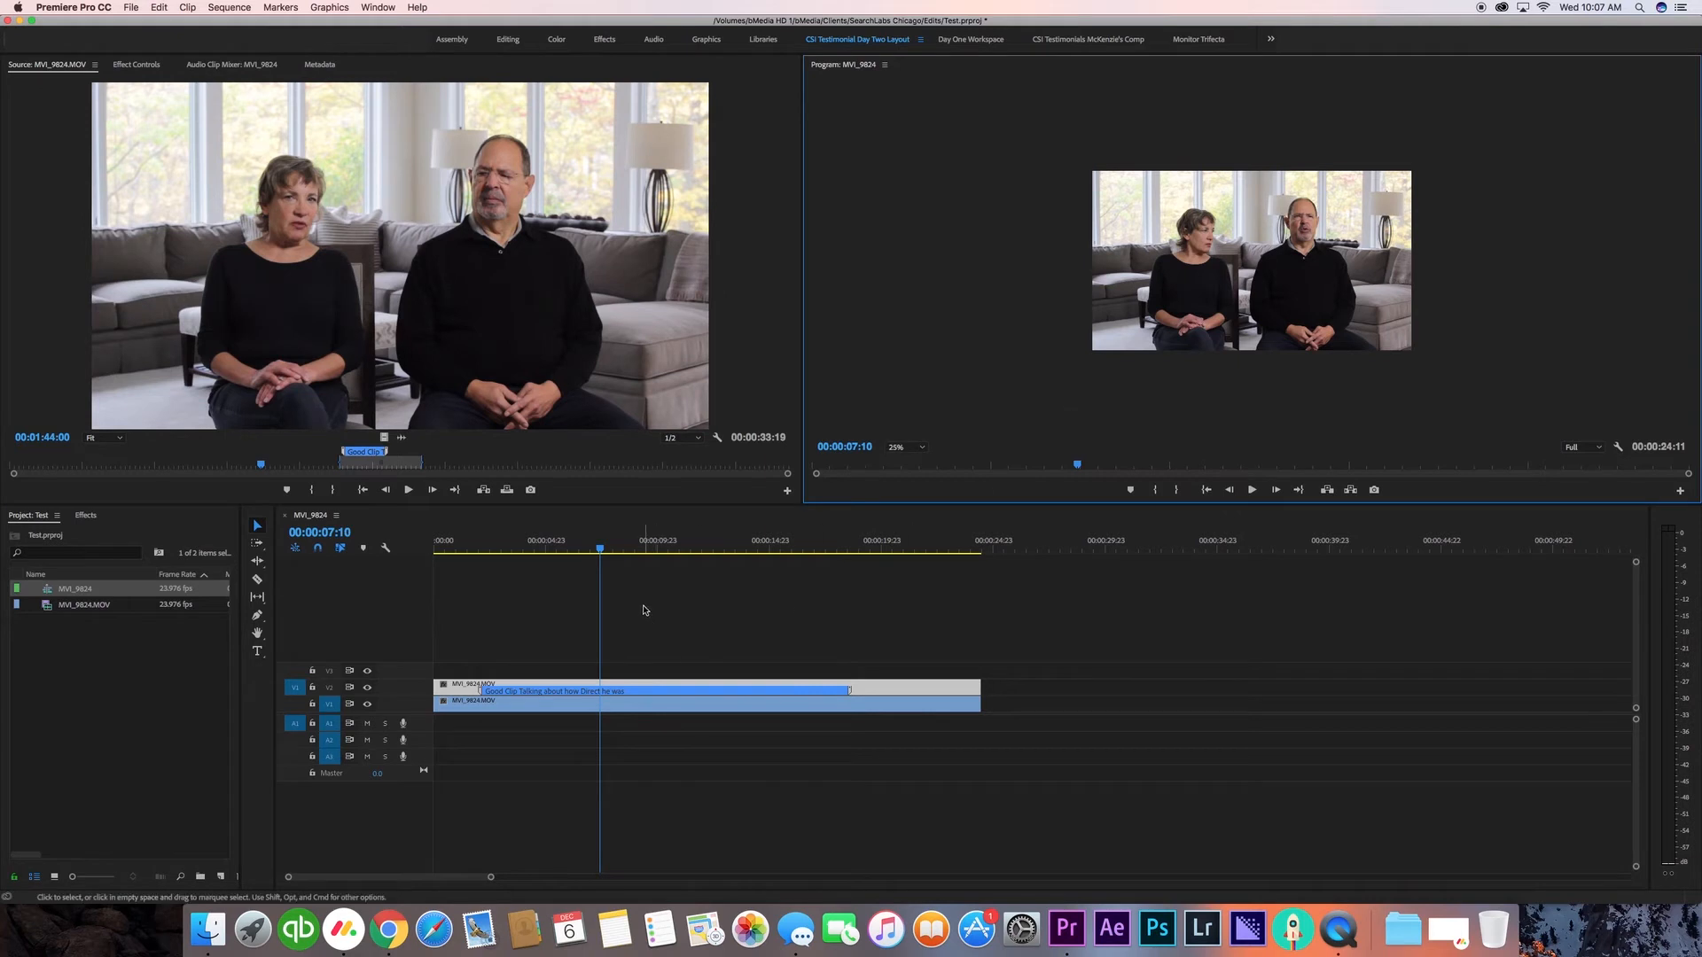
mouse_move(1411, 160)
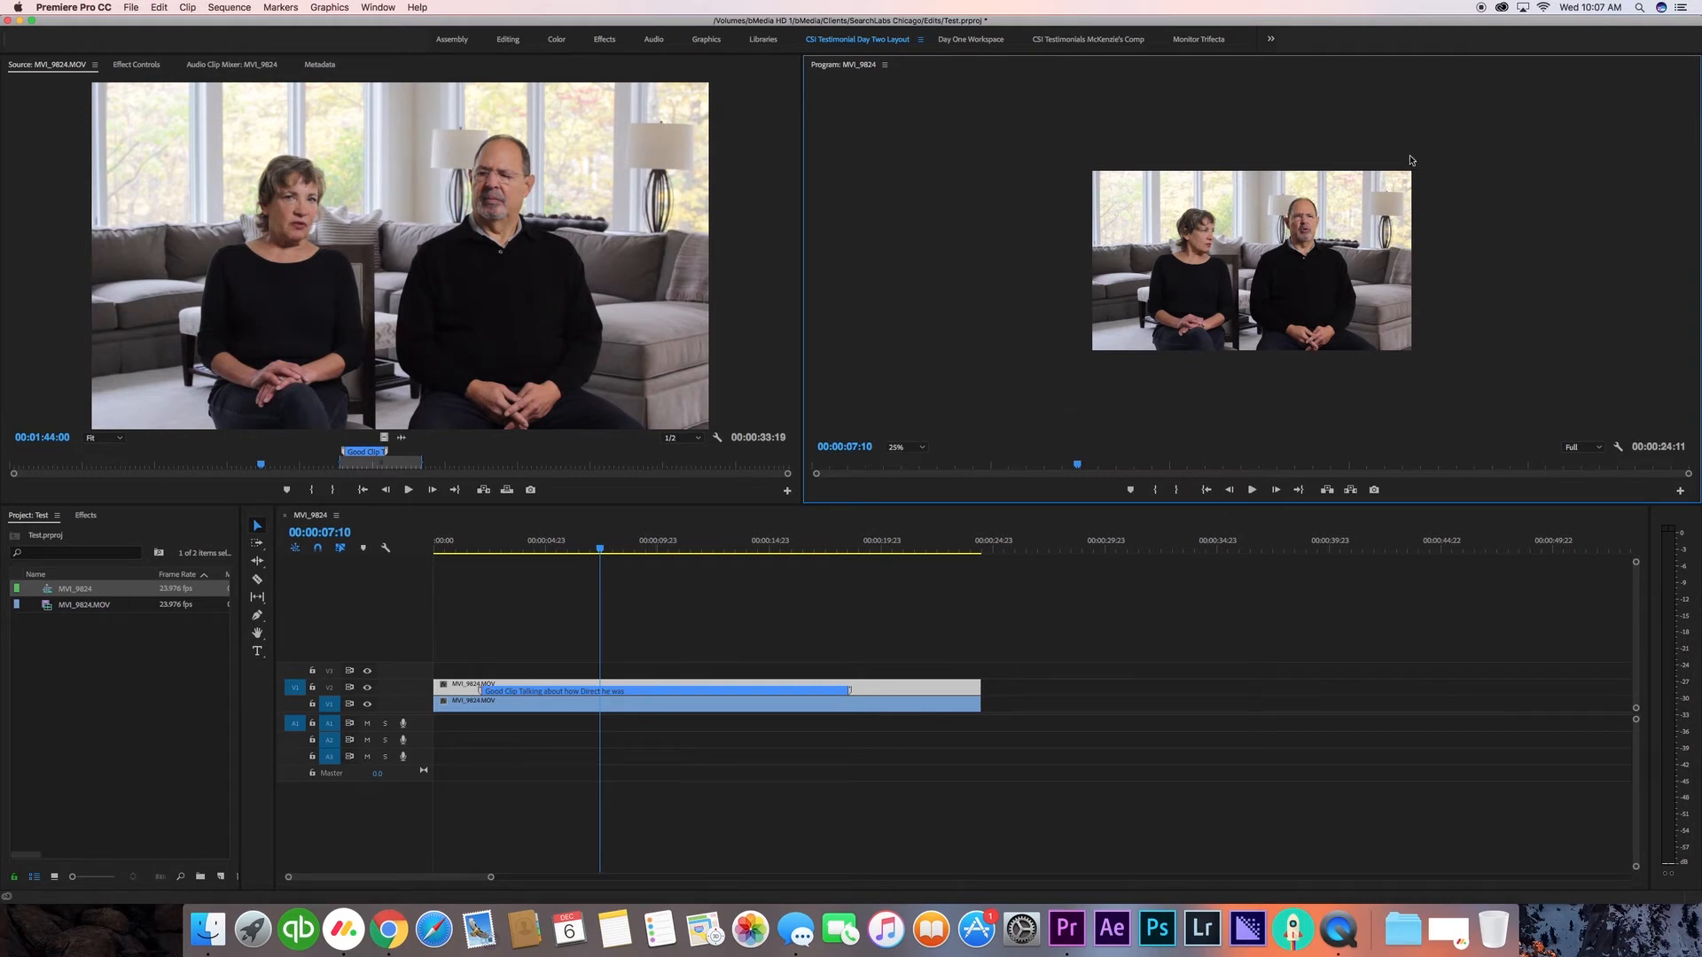
mouse_move(1379, 158)
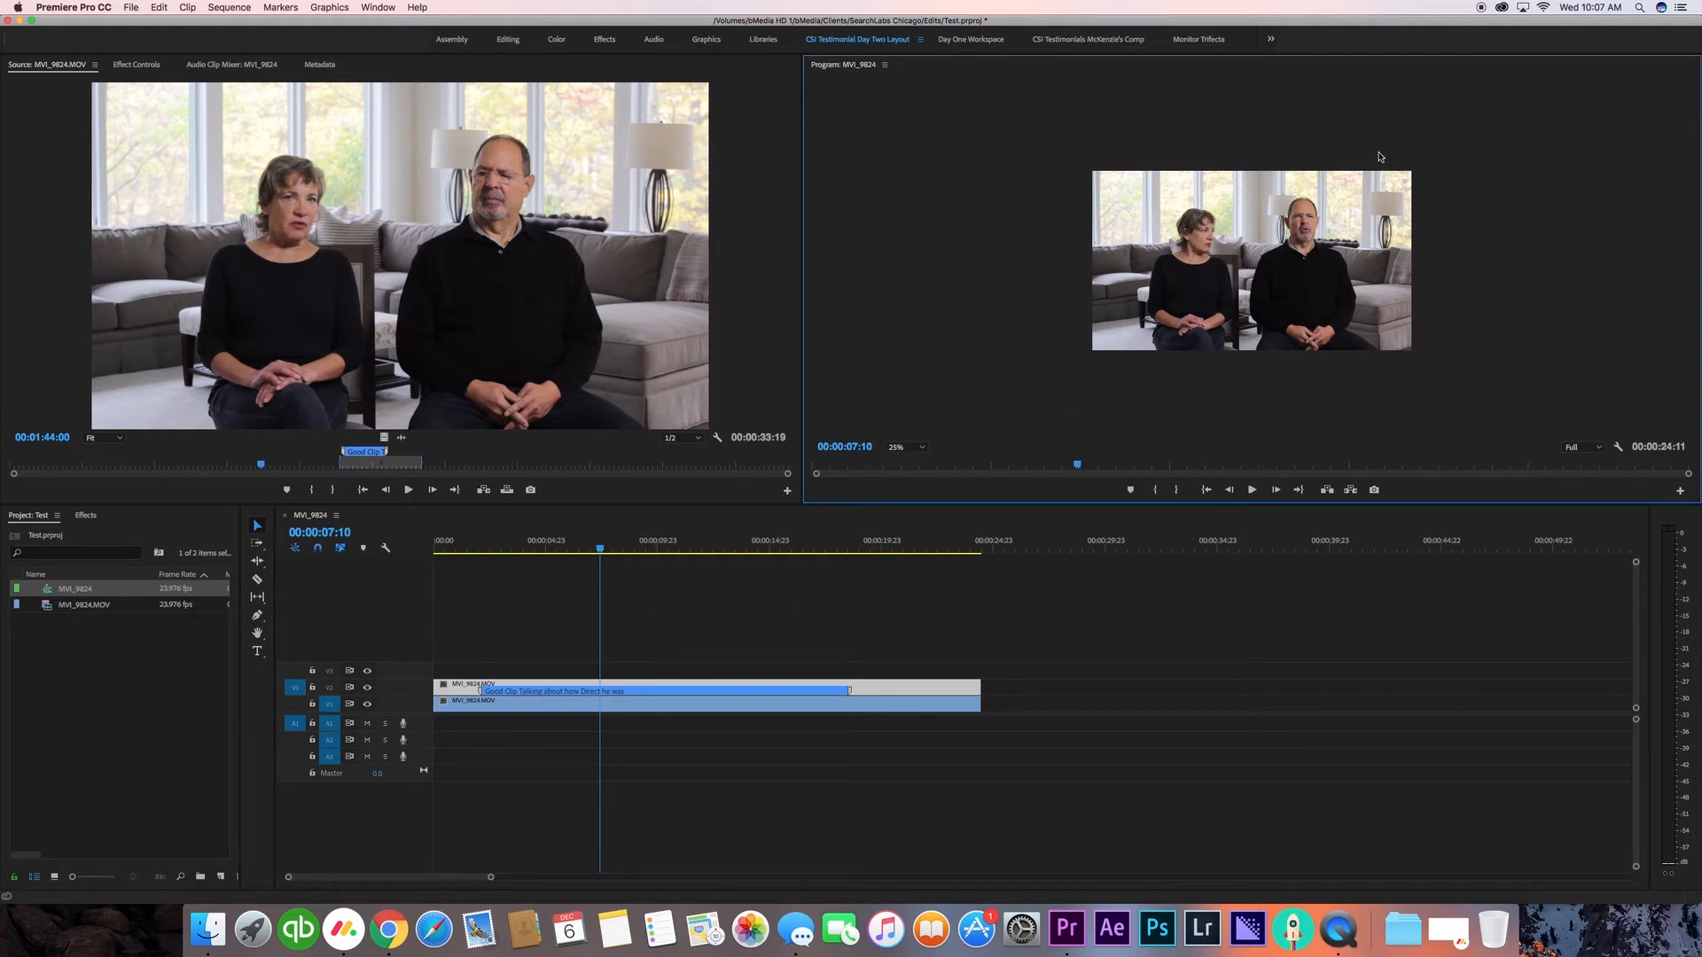
mouse_move(1157, 399)
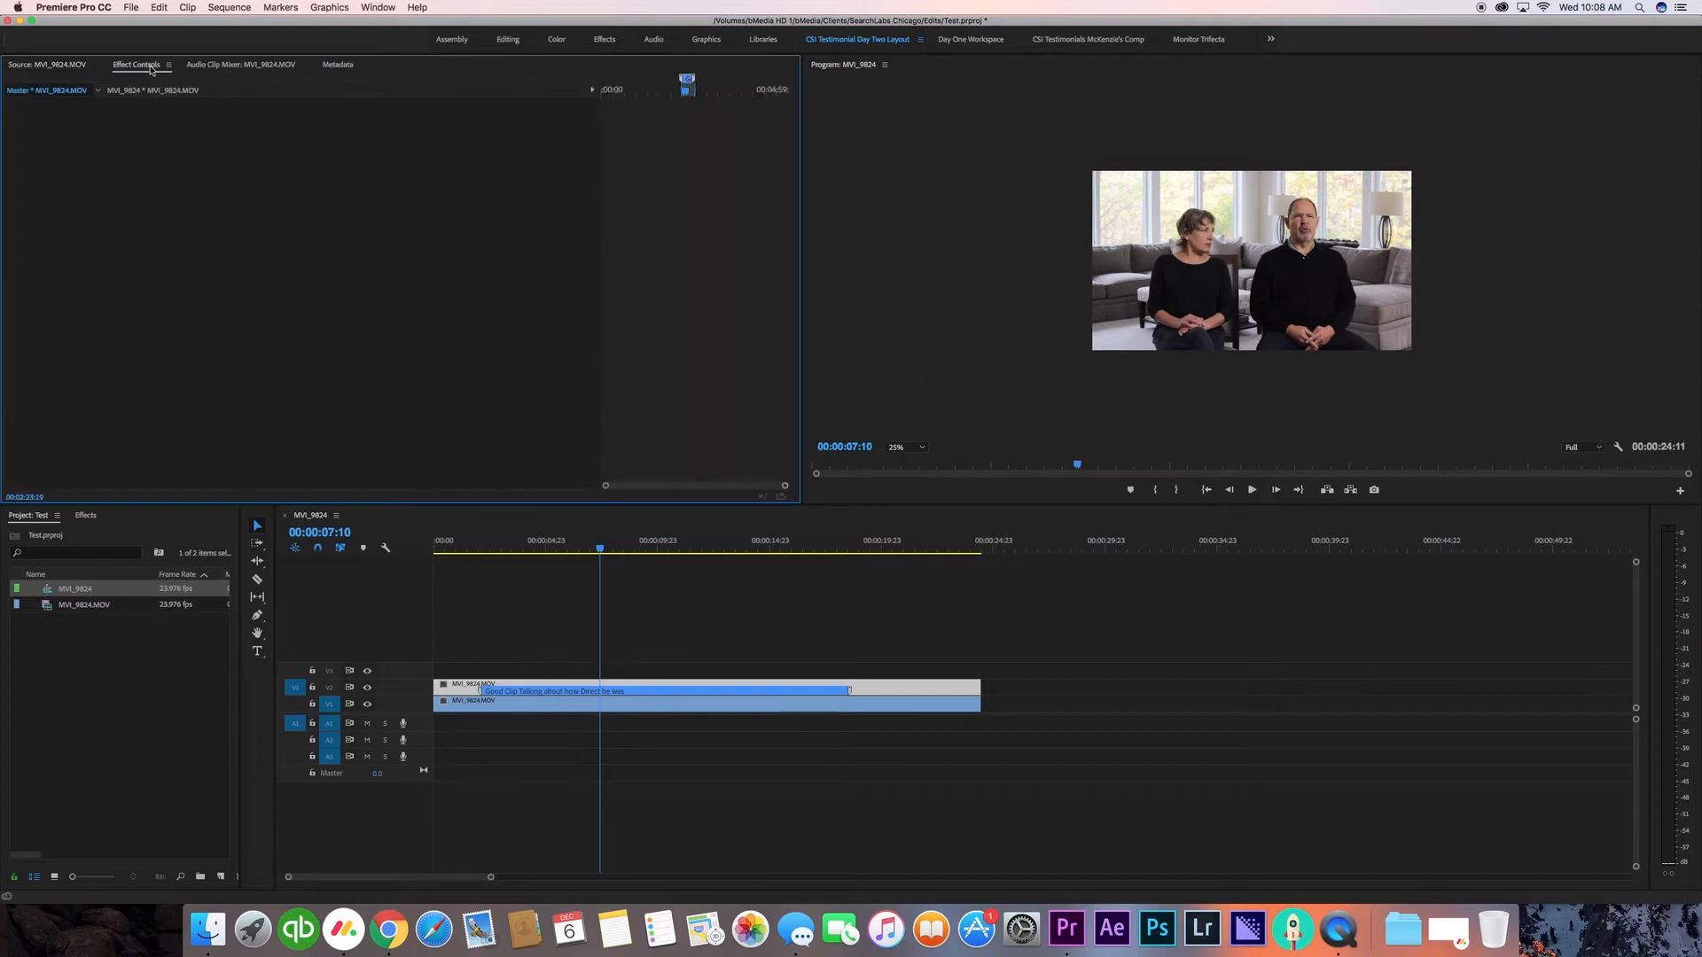
Add a rectangular opacity mask to the upper interview clip in Effect Controls
click(137, 64)
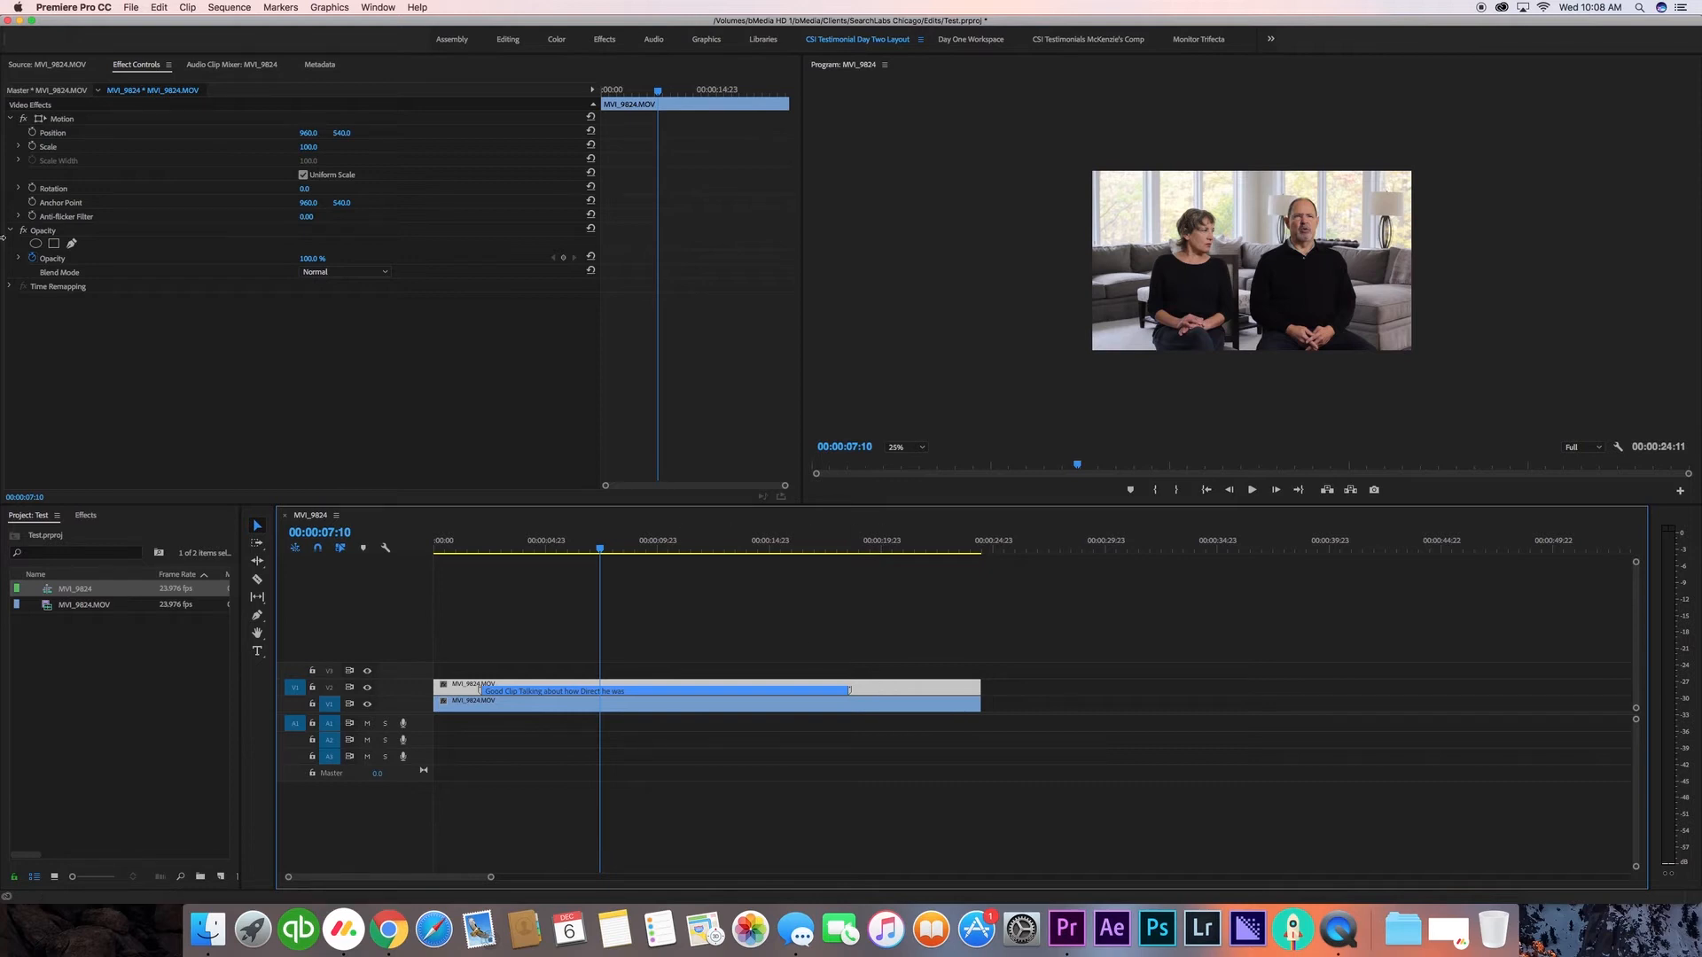
mouse_move(71, 243)
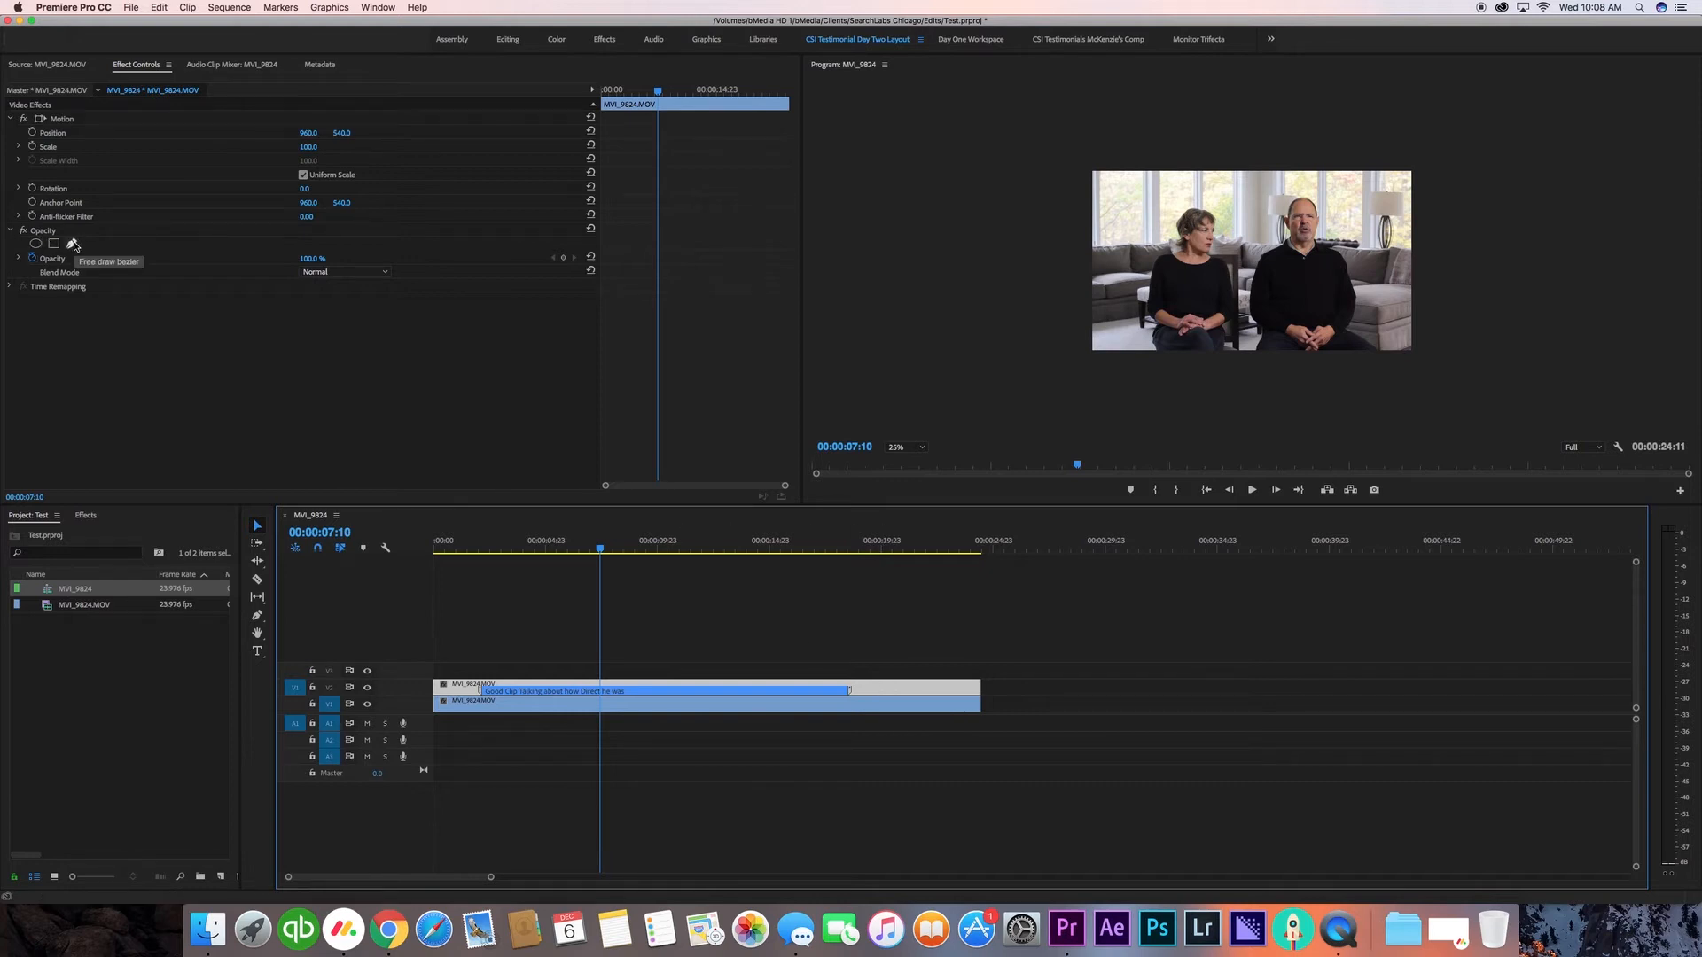
click(71, 243)
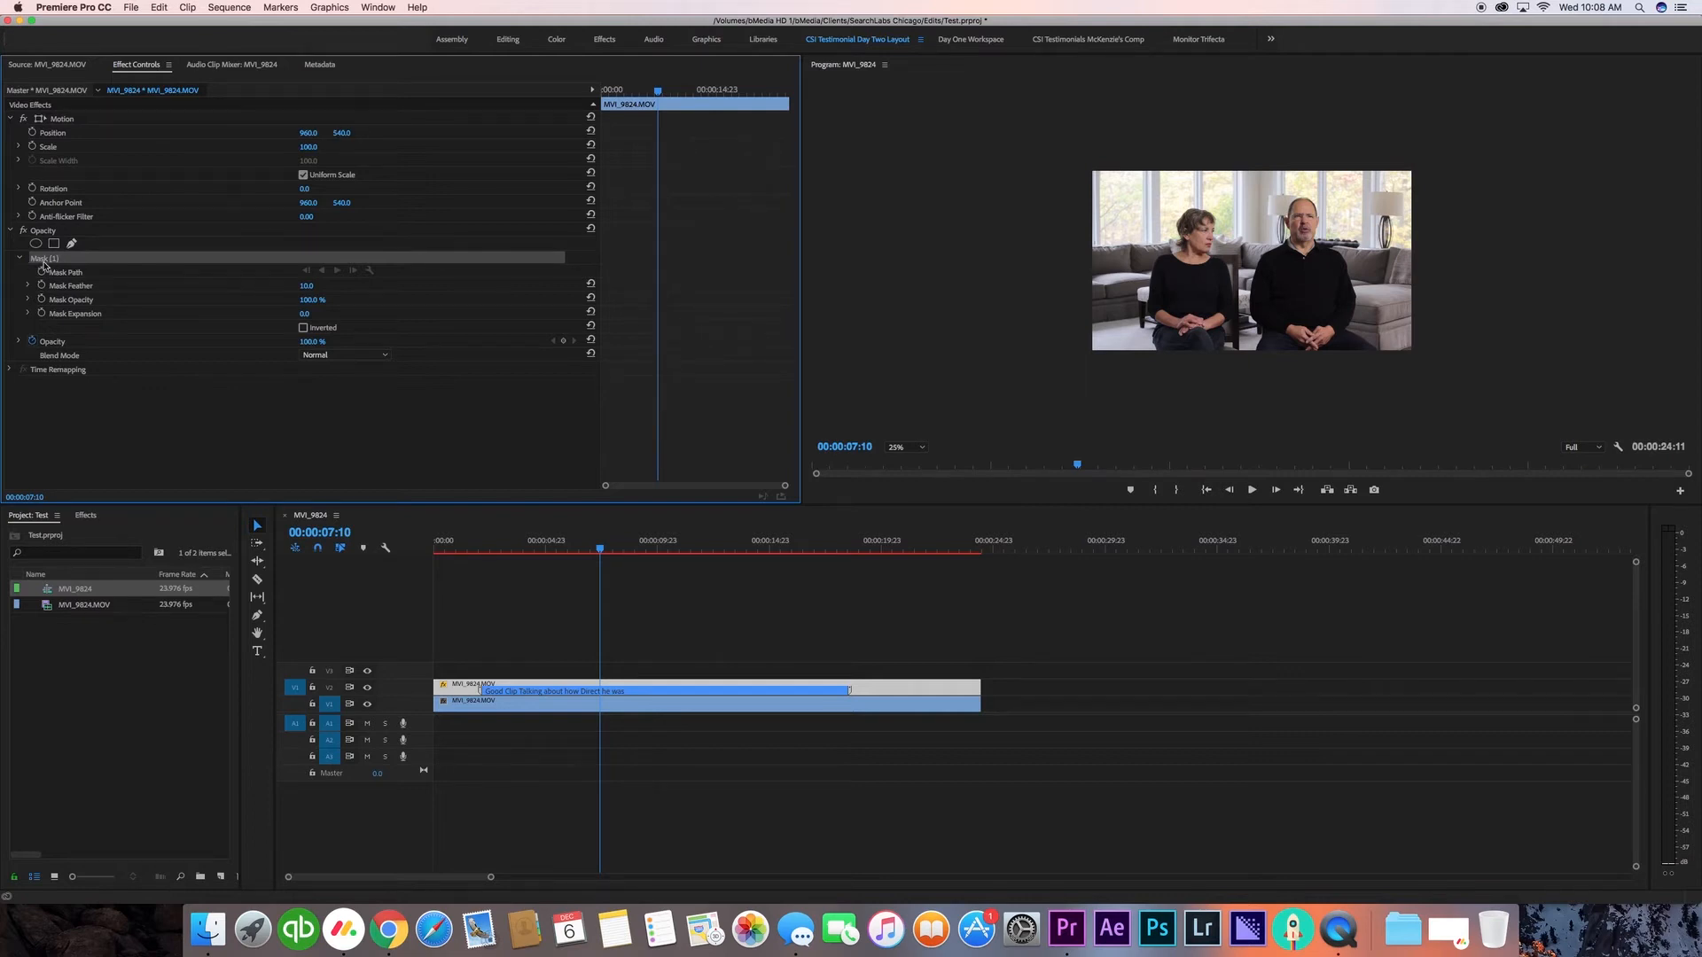
mouse_move(1257, 158)
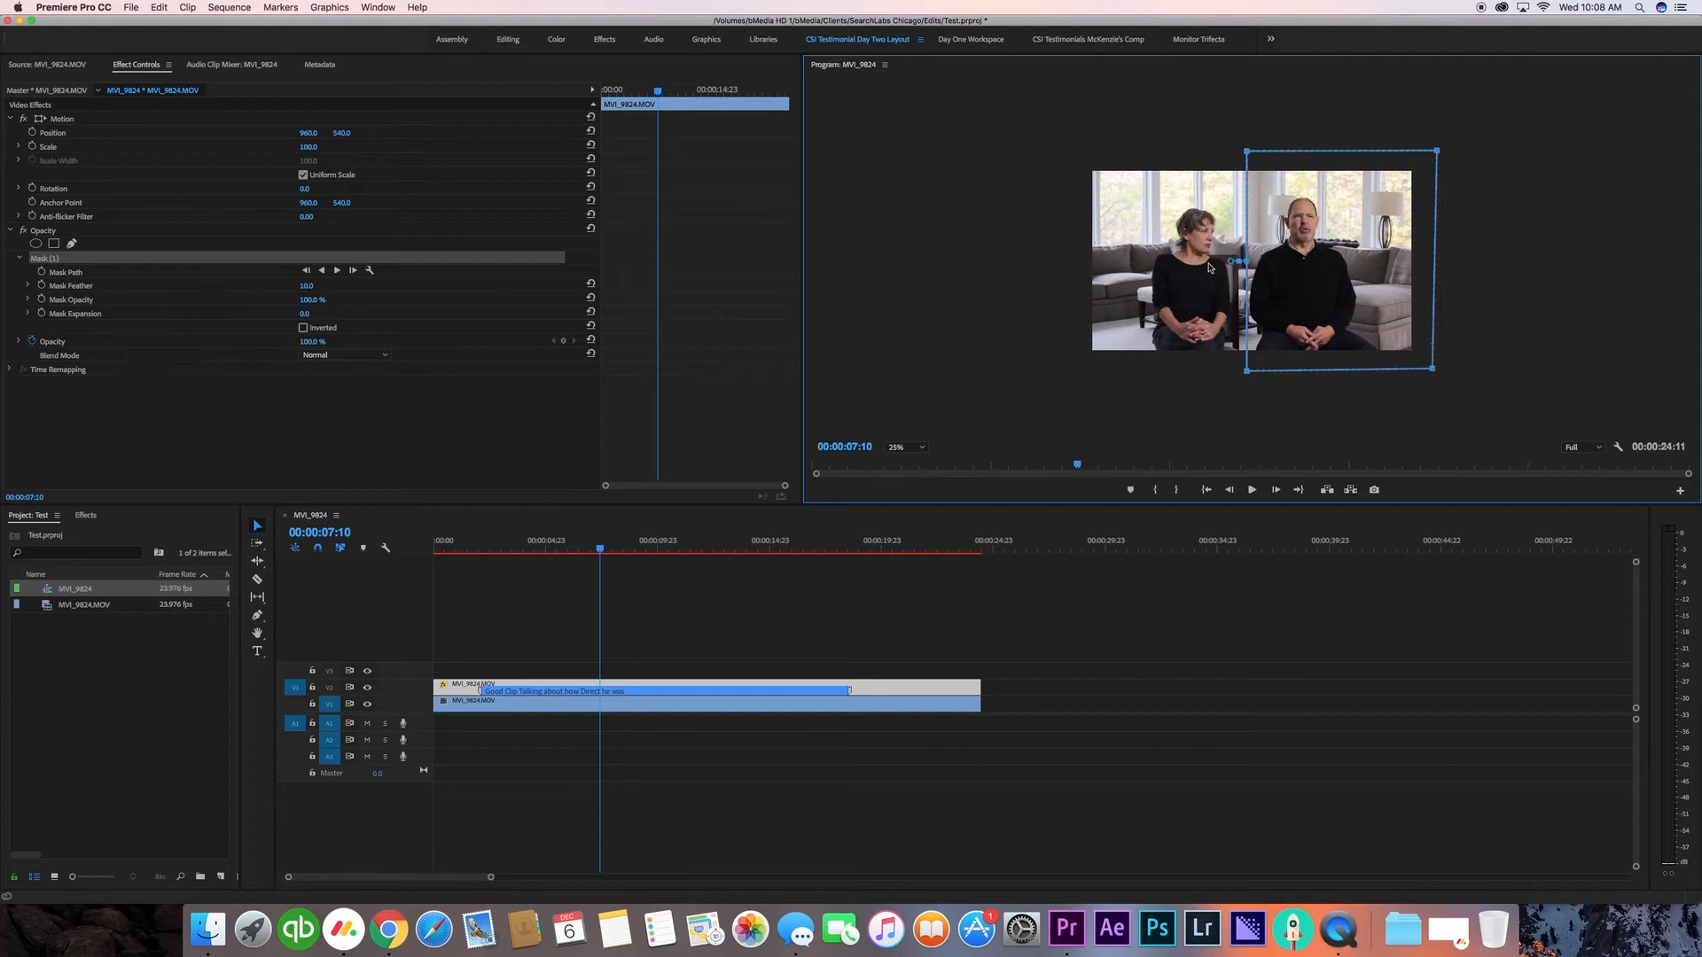
mouse_move(1269, 280)
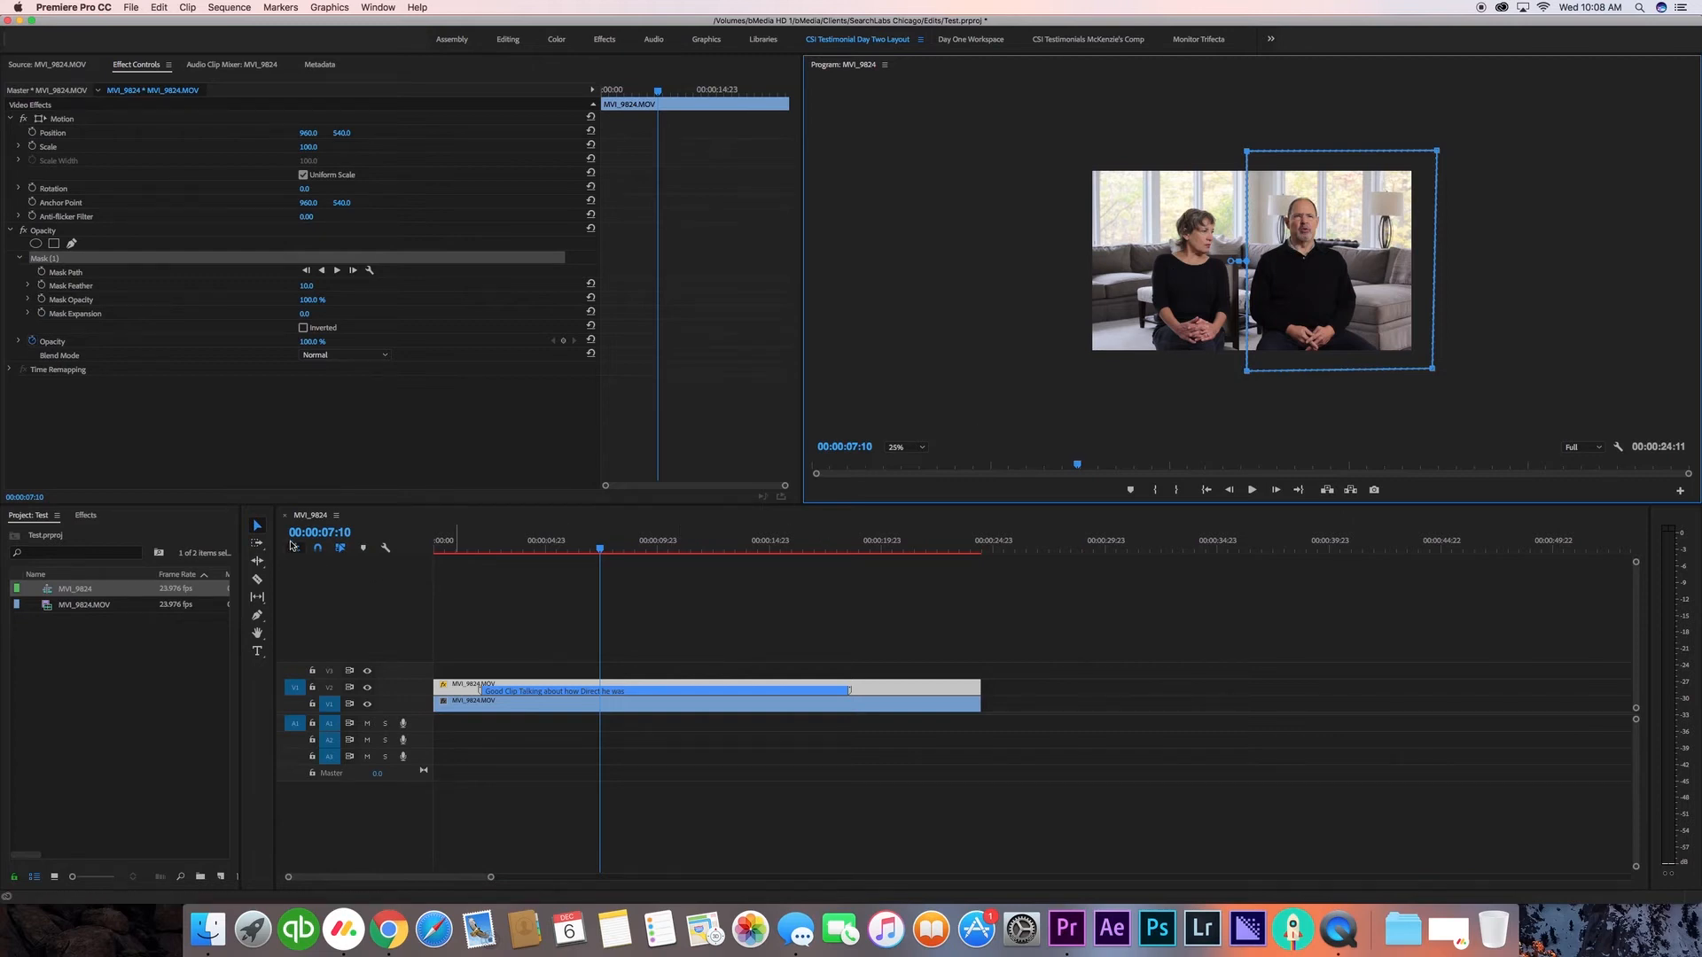
mouse_move(1300, 210)
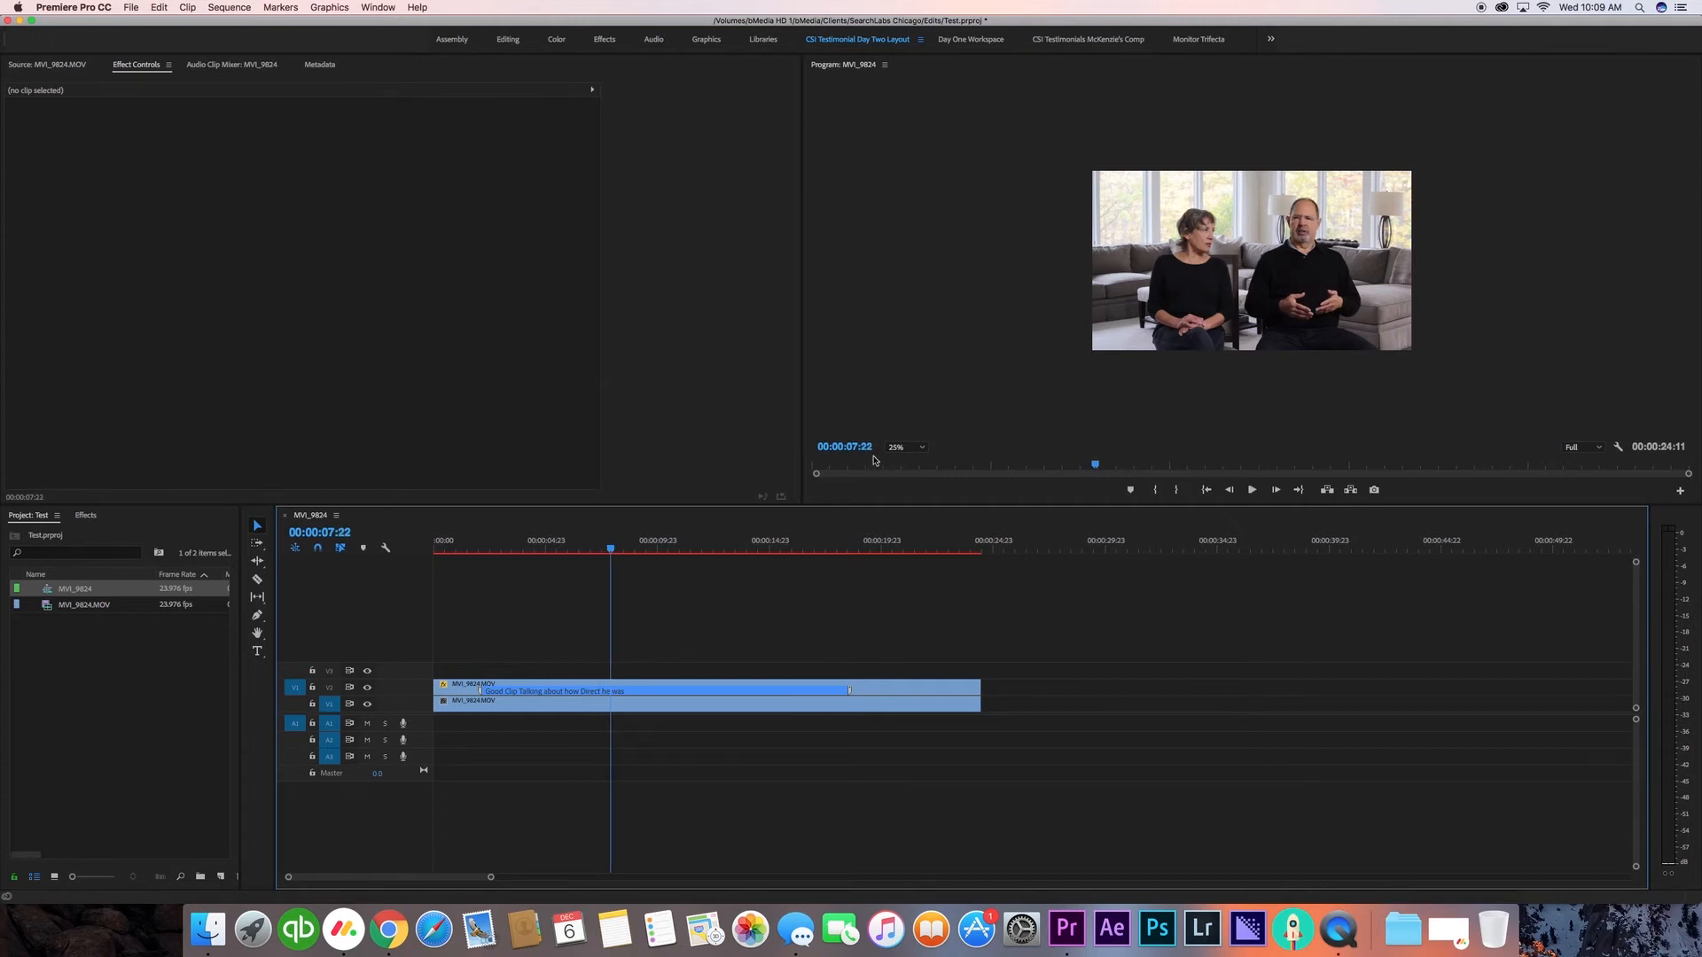
Set the preview zoom to Fit and play back the split-screen composite to check the seam
click(905, 447)
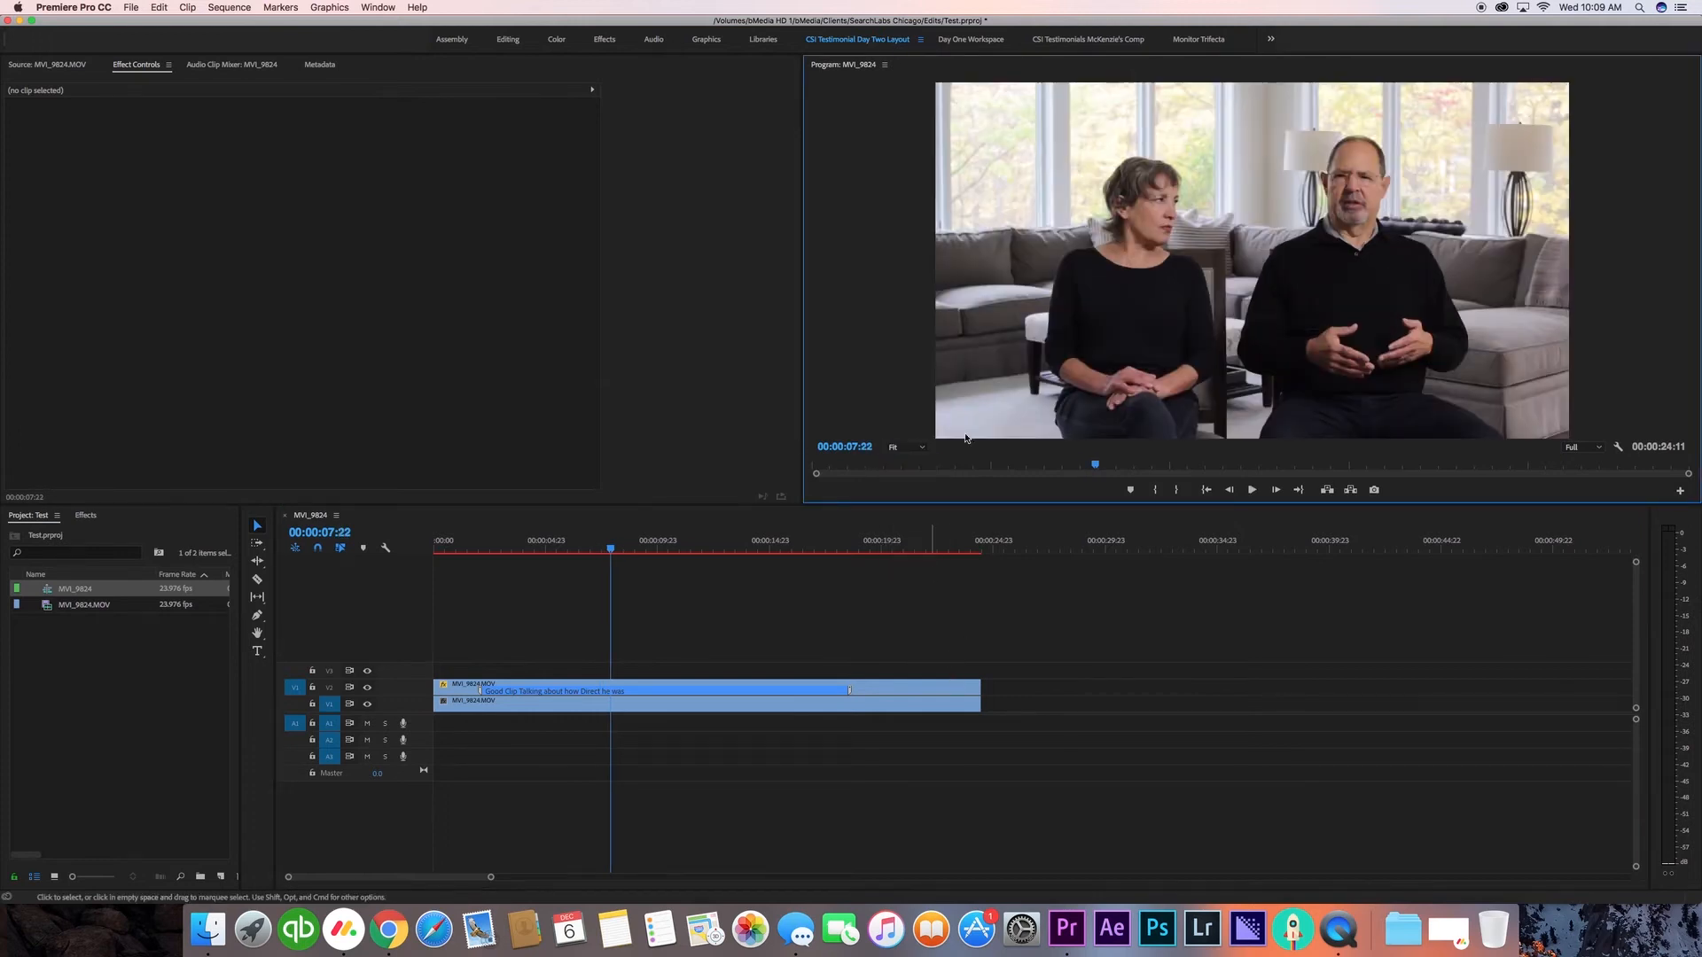
click(1250, 490)
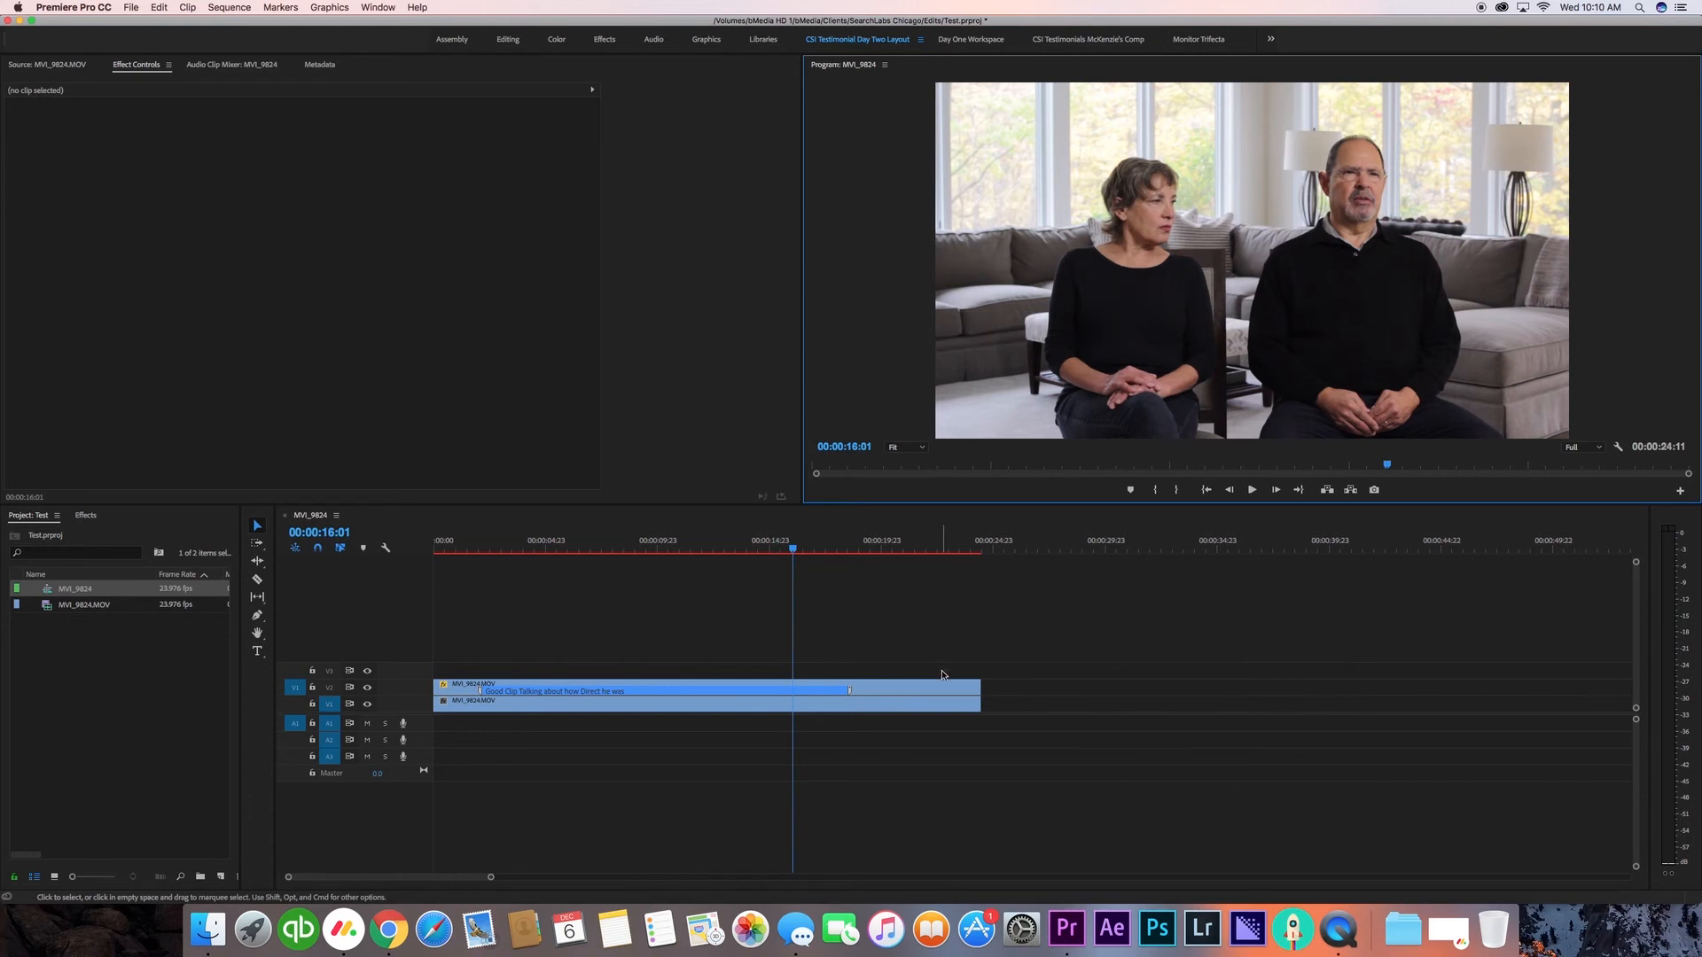
click(706, 691)
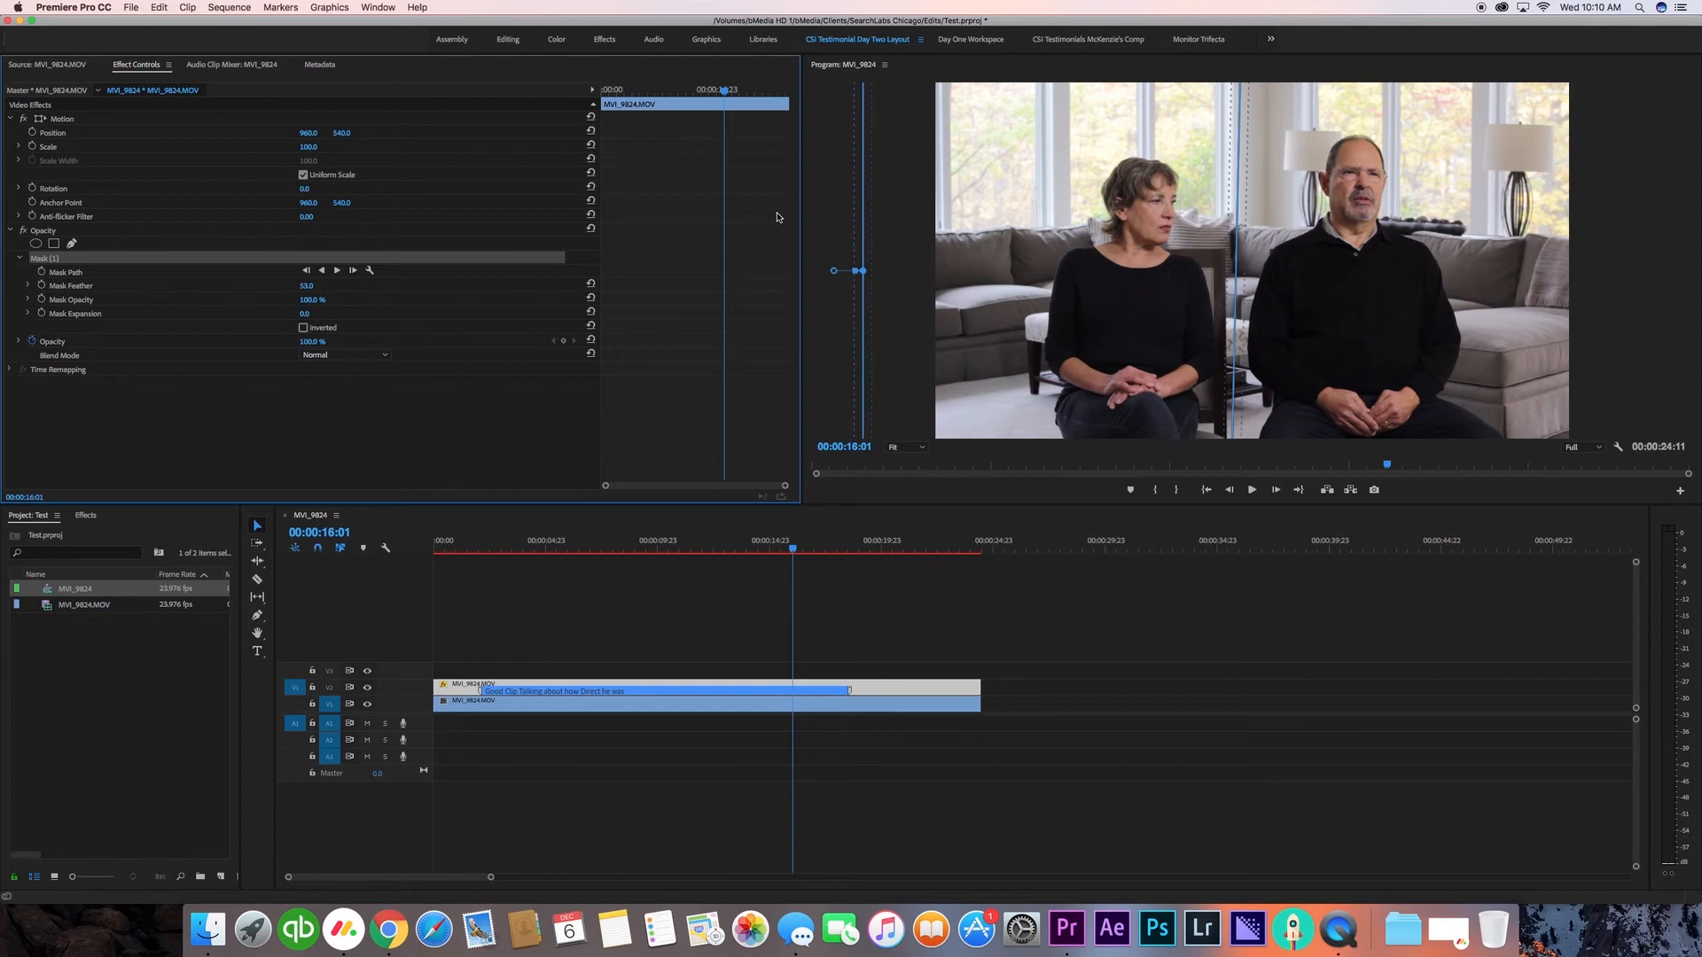
mouse_move(1213, 247)
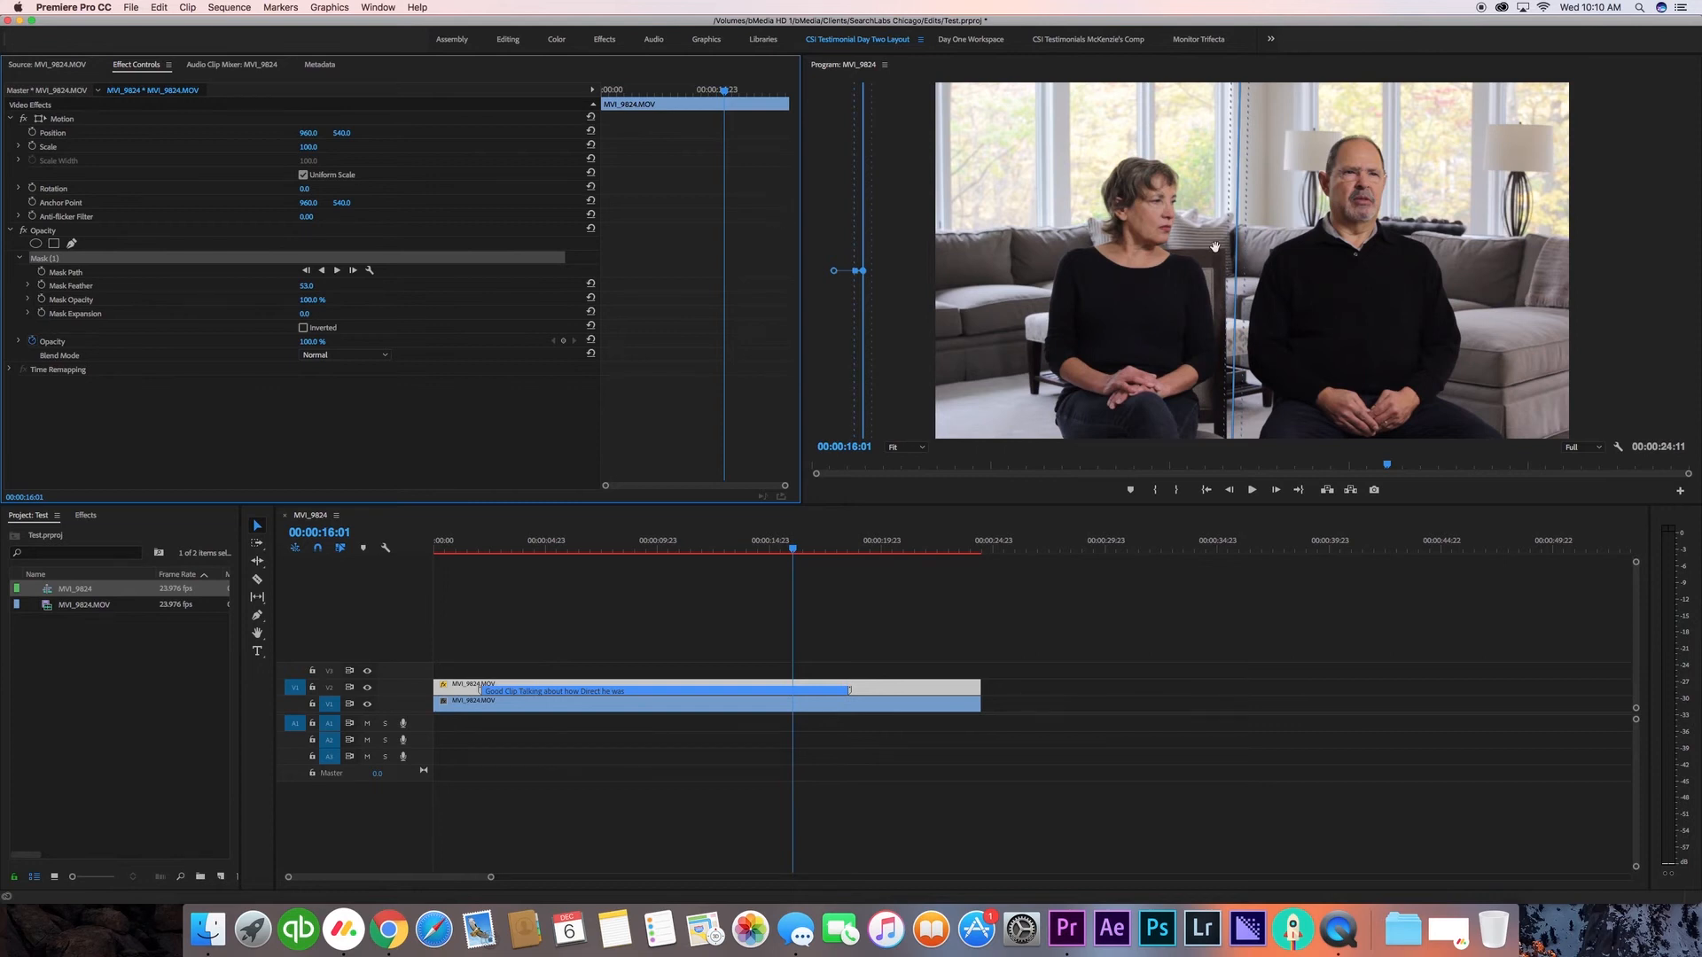
mouse_move(1269, 230)
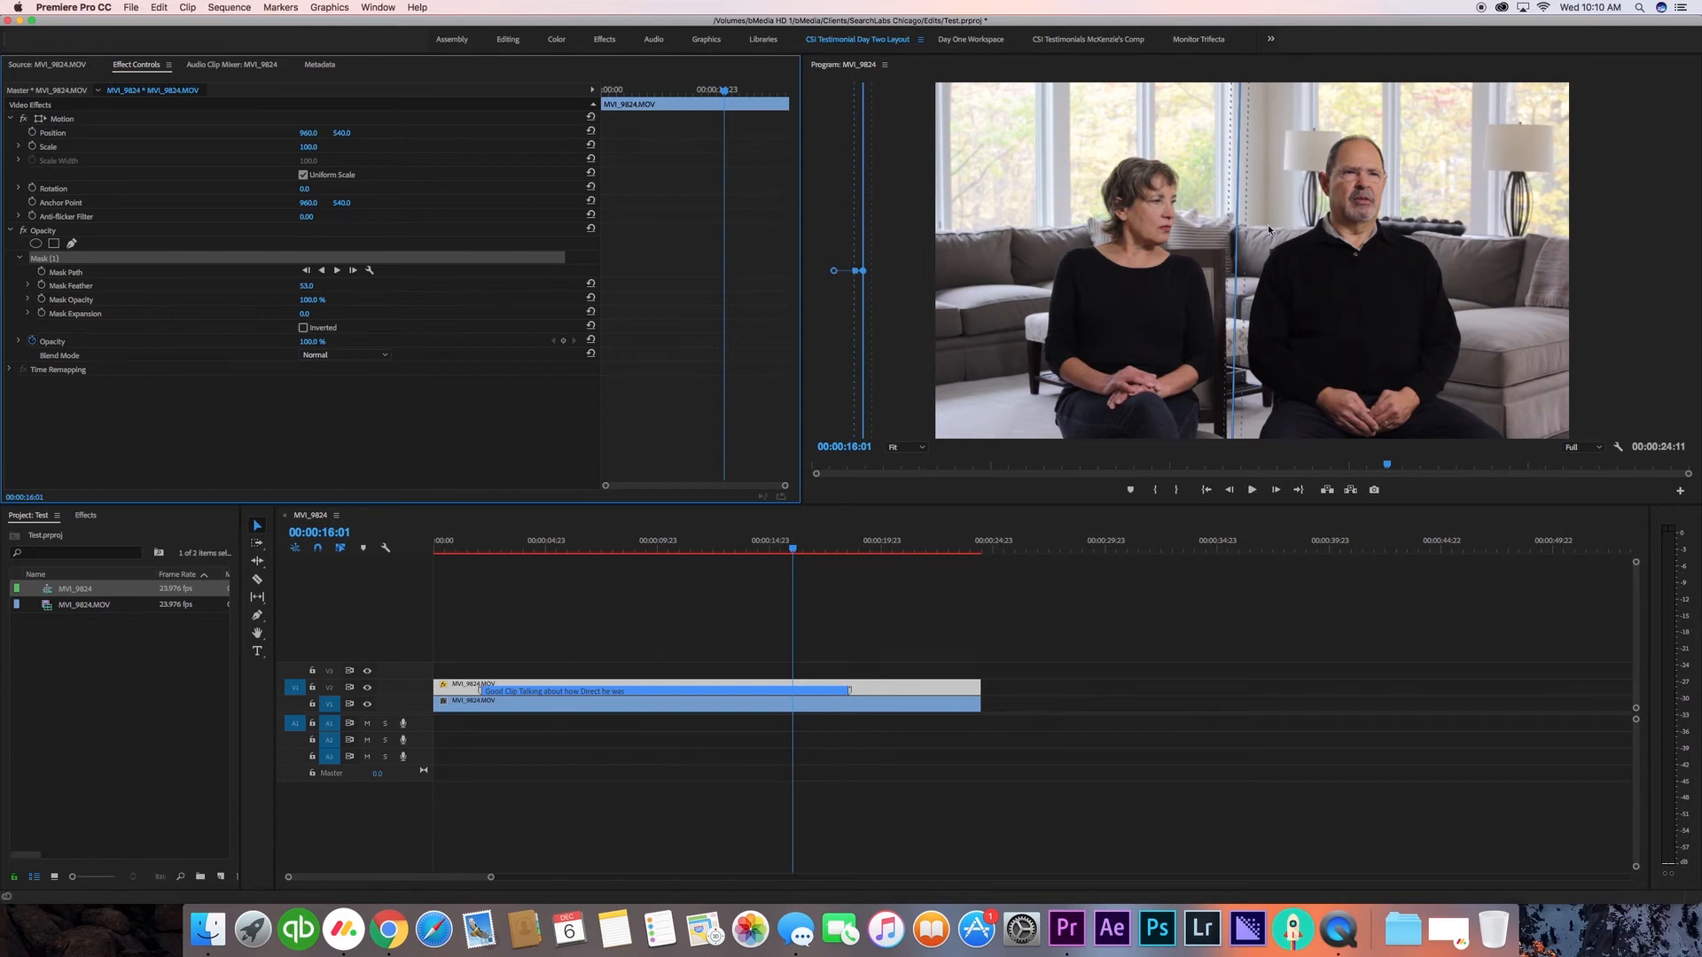
click(1038, 586)
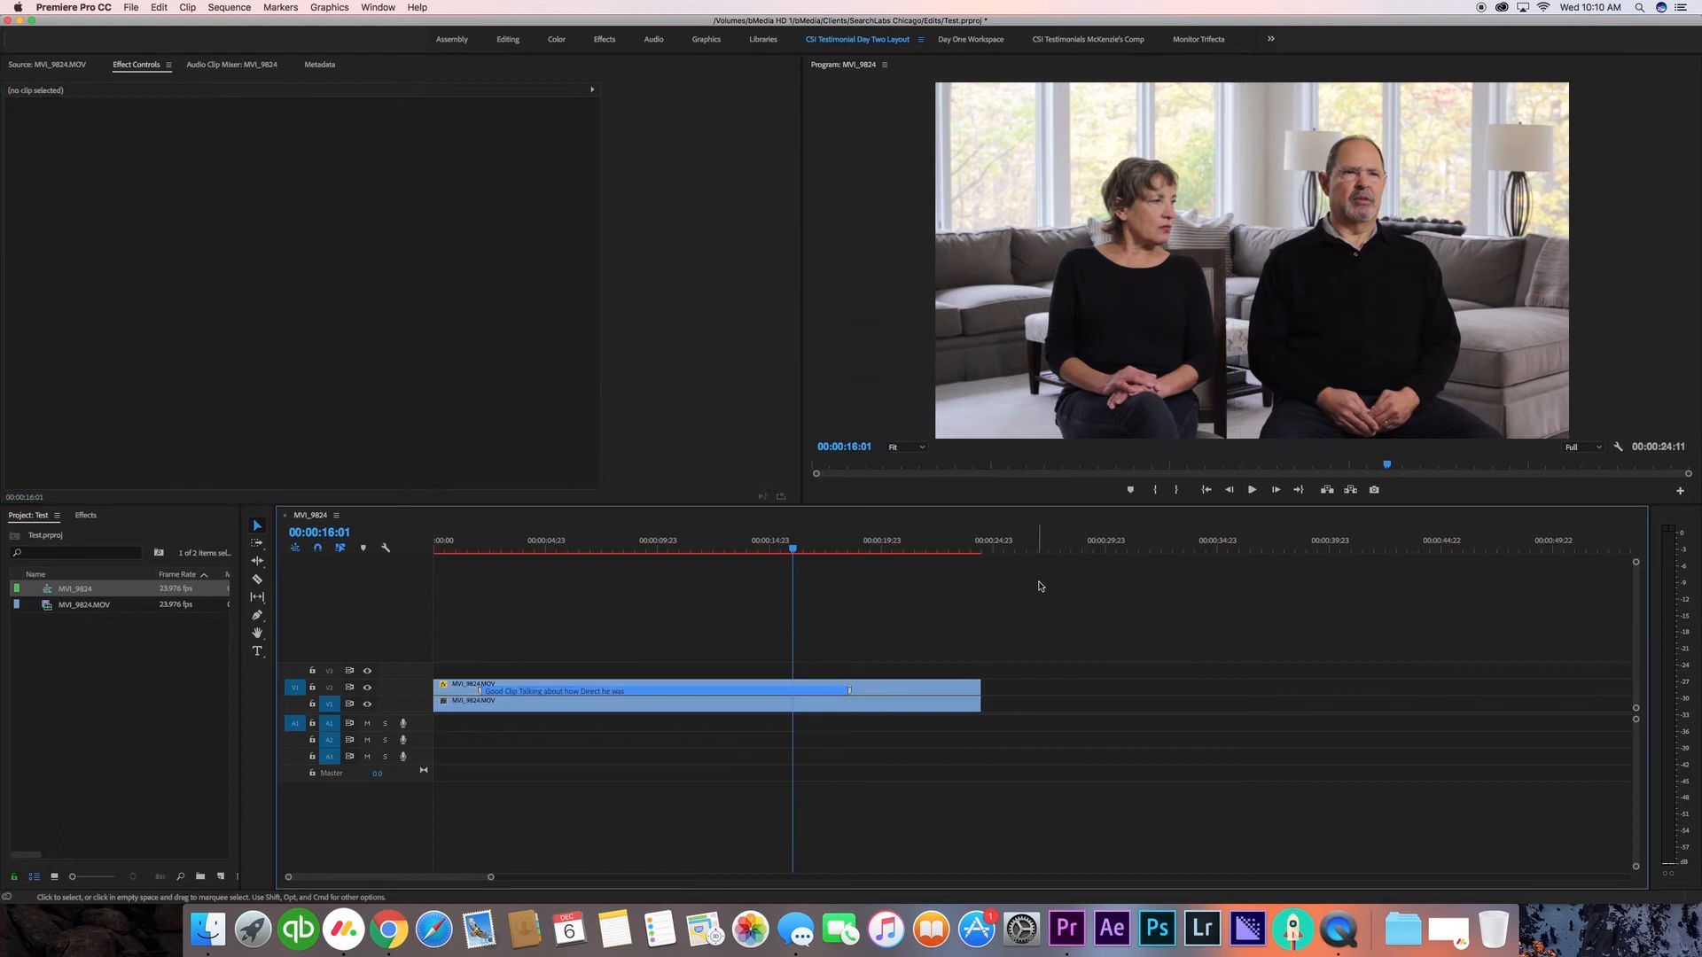
mouse_move(1267, 349)
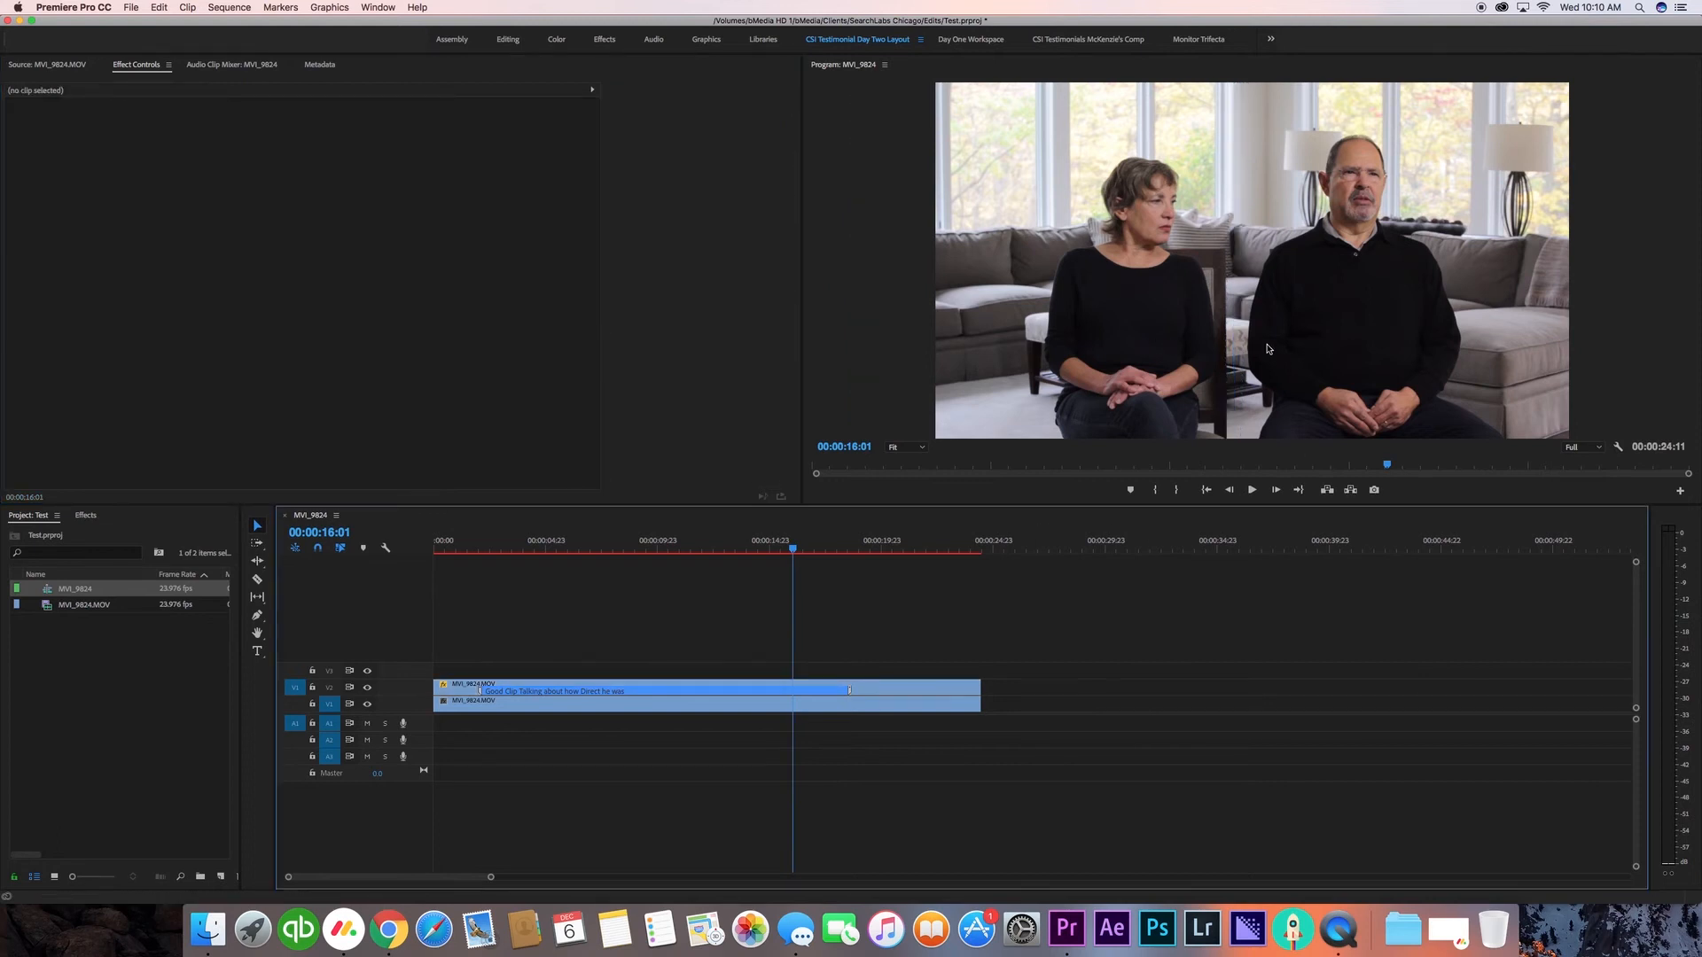